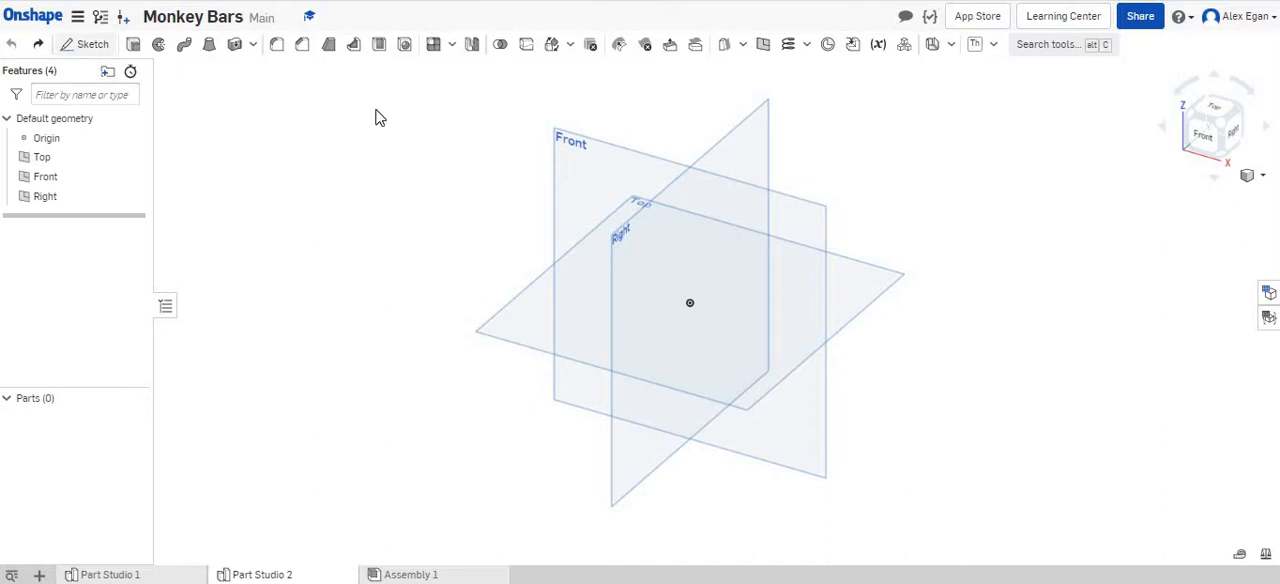
# Step: Begin a Front-plane sketch viewed head-on and start drawing the frame outline with the Line tool
pyautogui.click(92, 44)
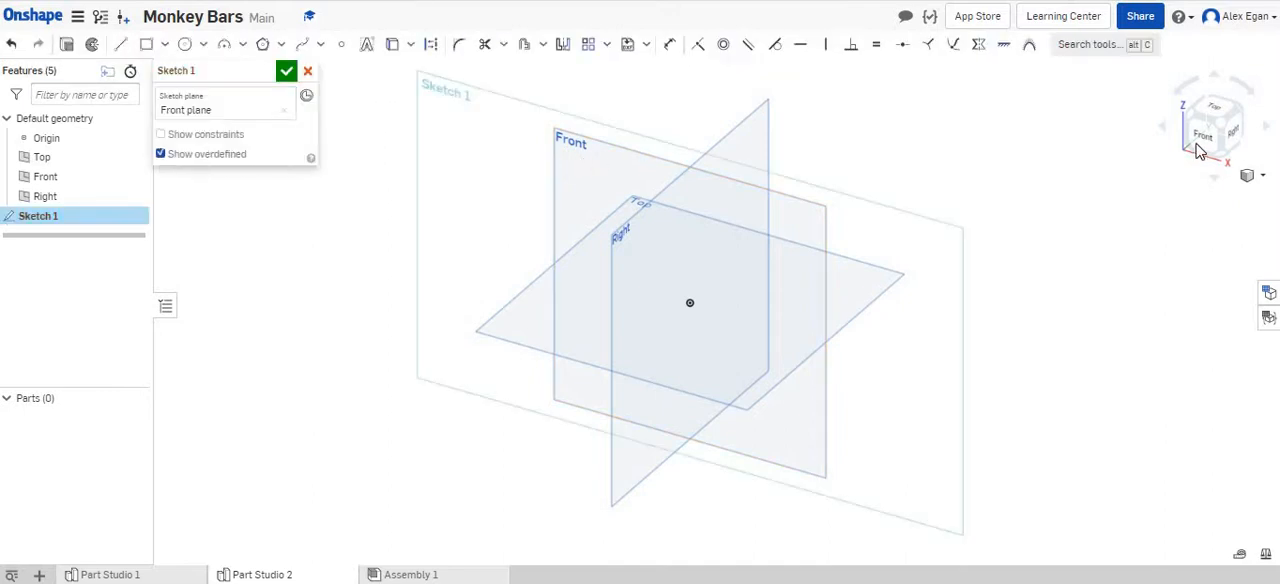
pyautogui.click(1212, 136)
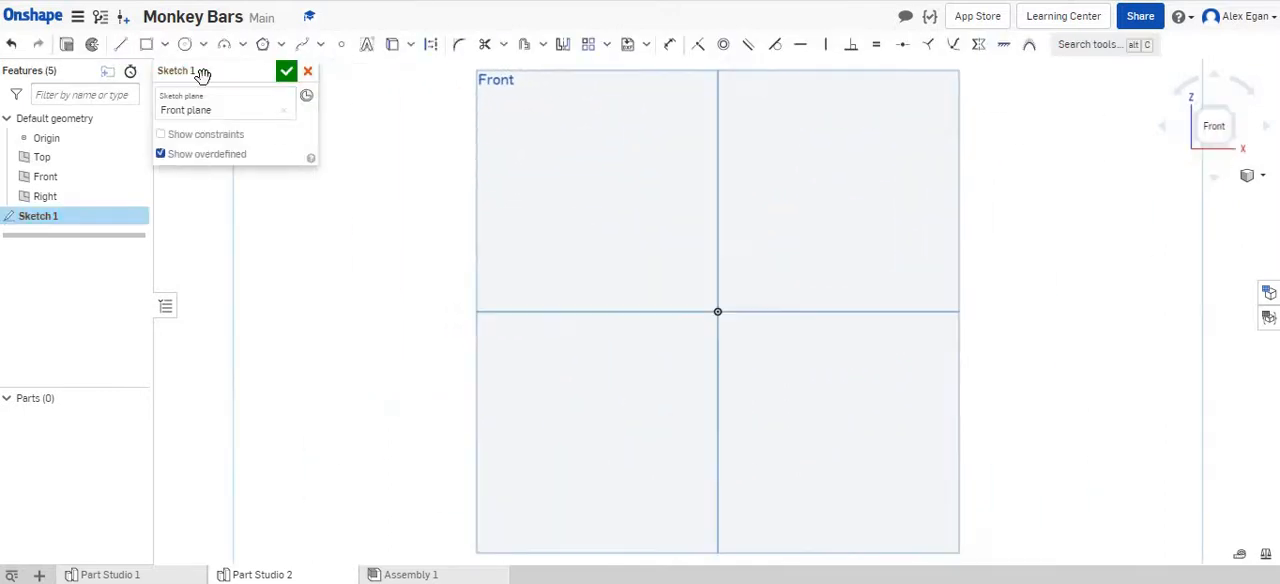
pyautogui.click(120, 44)
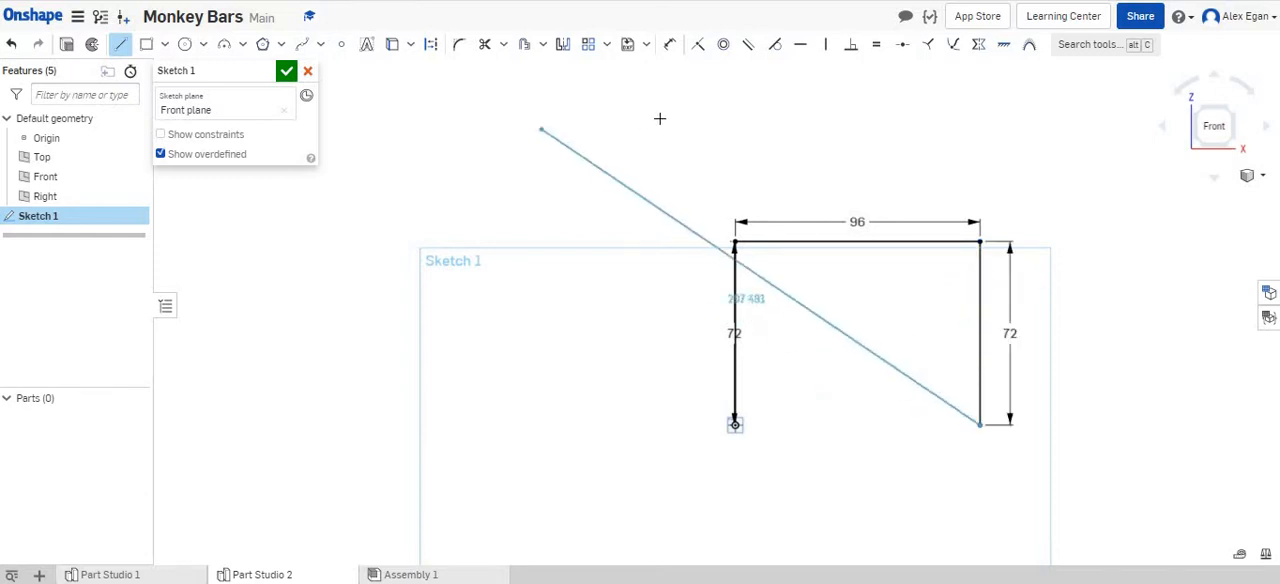
# Step: Fillet both top corners of the 96-wide, 72-tall frame outline and finish it as Sketch 1
pyautogui.moveTo(540, 132); pyautogui.dragTo(724, 112)
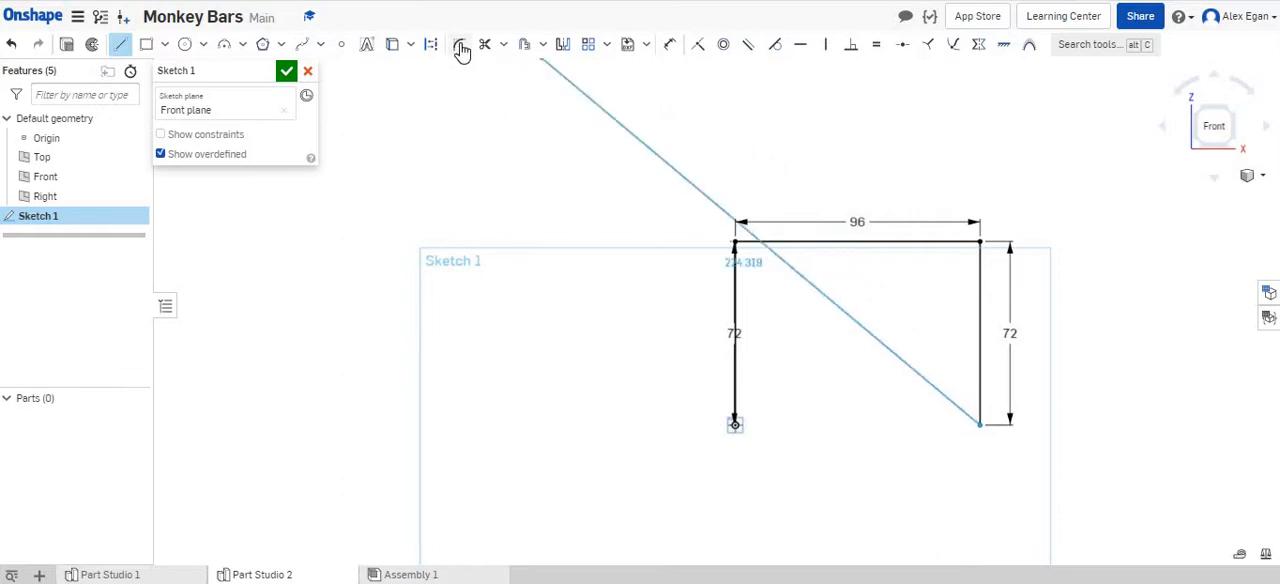
pyautogui.click(460, 44)
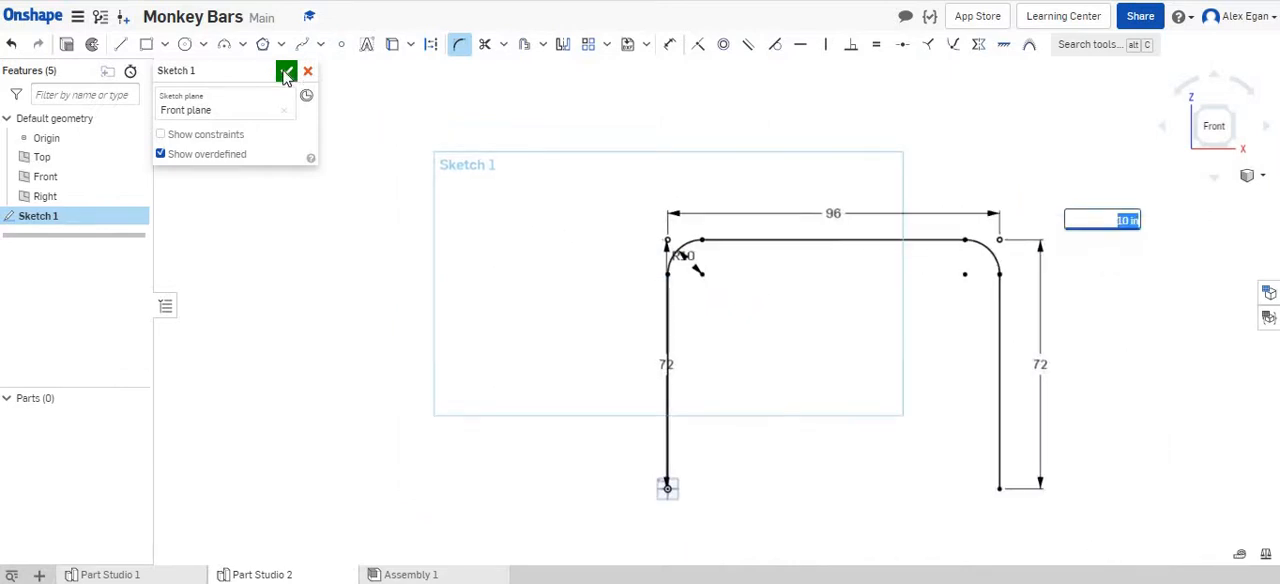
pyautogui.click(286, 72)
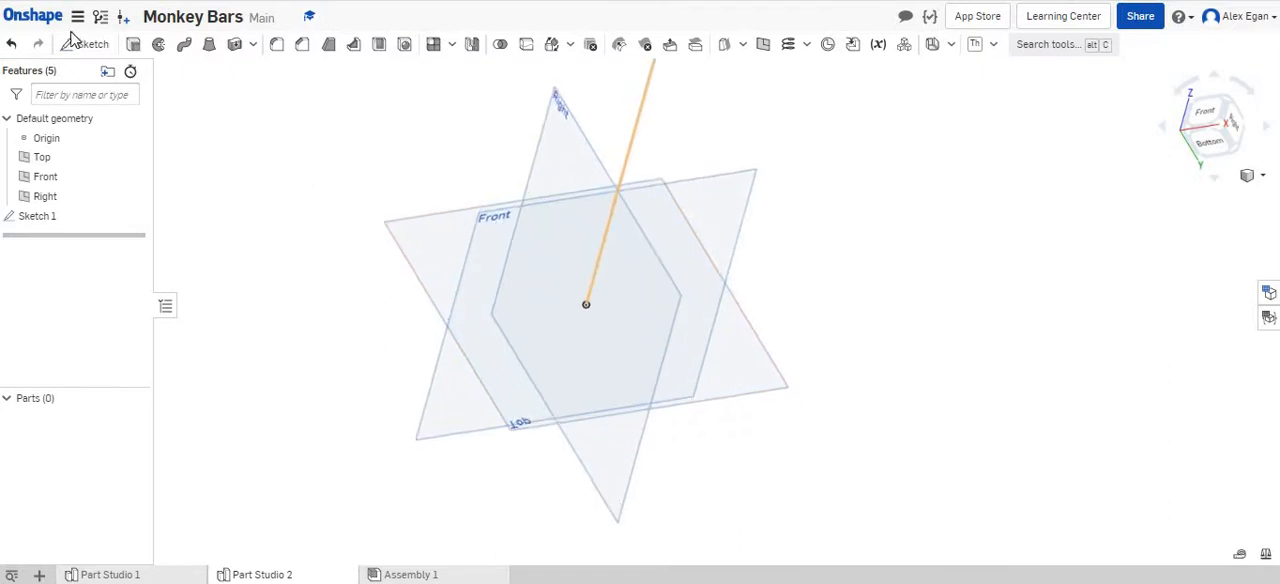
# Step: Draw a centre-point circle at the Top-plane origin as the tube cross-section and finish Sketch 2
pyautogui.click(92, 44)
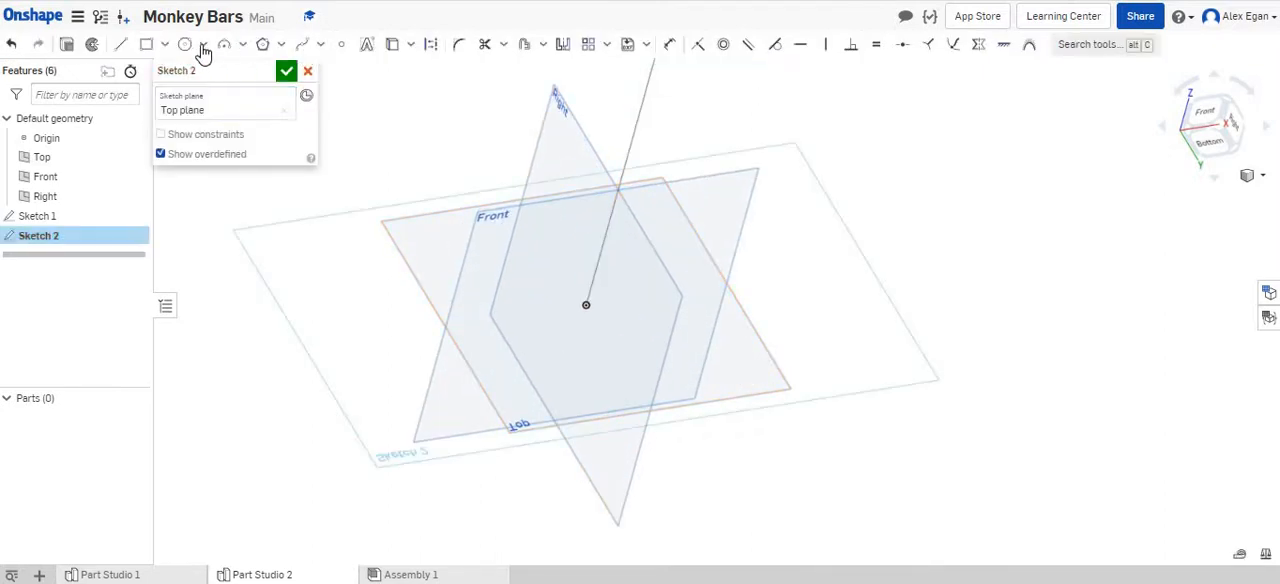
pyautogui.click(184, 44)
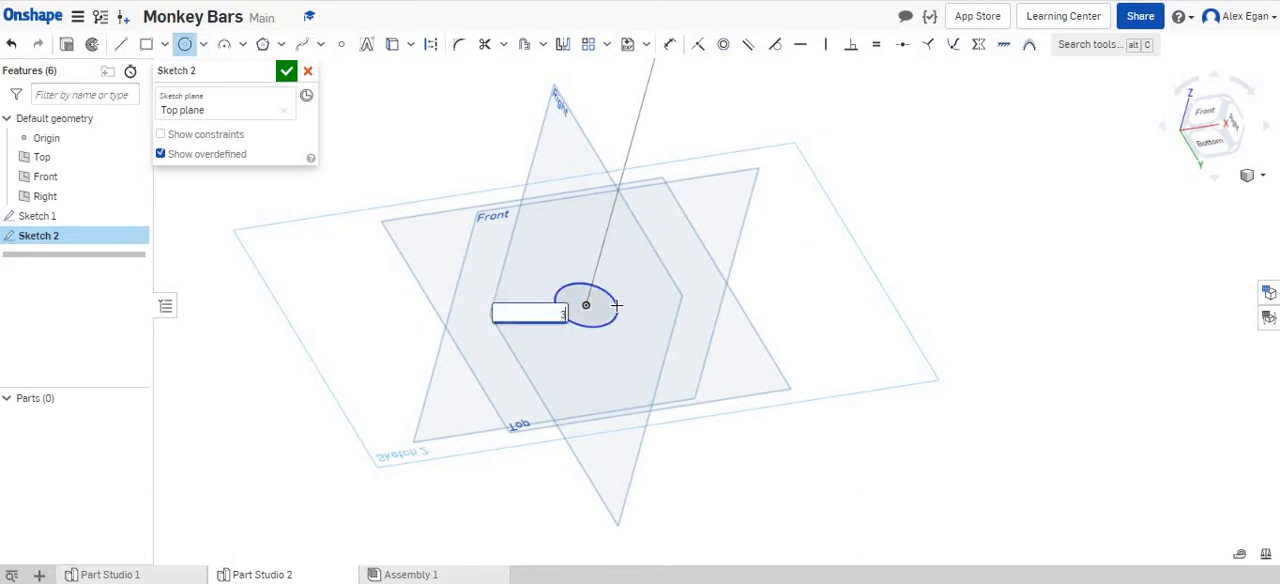
pyautogui.click(288, 72)
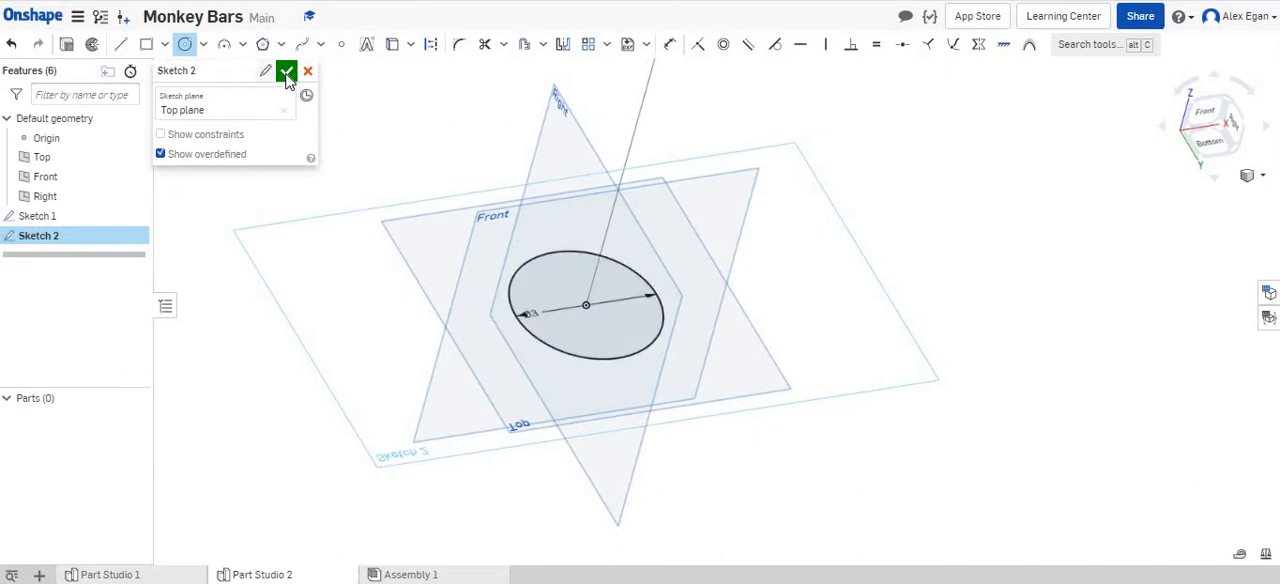
pyautogui.click(288, 72)
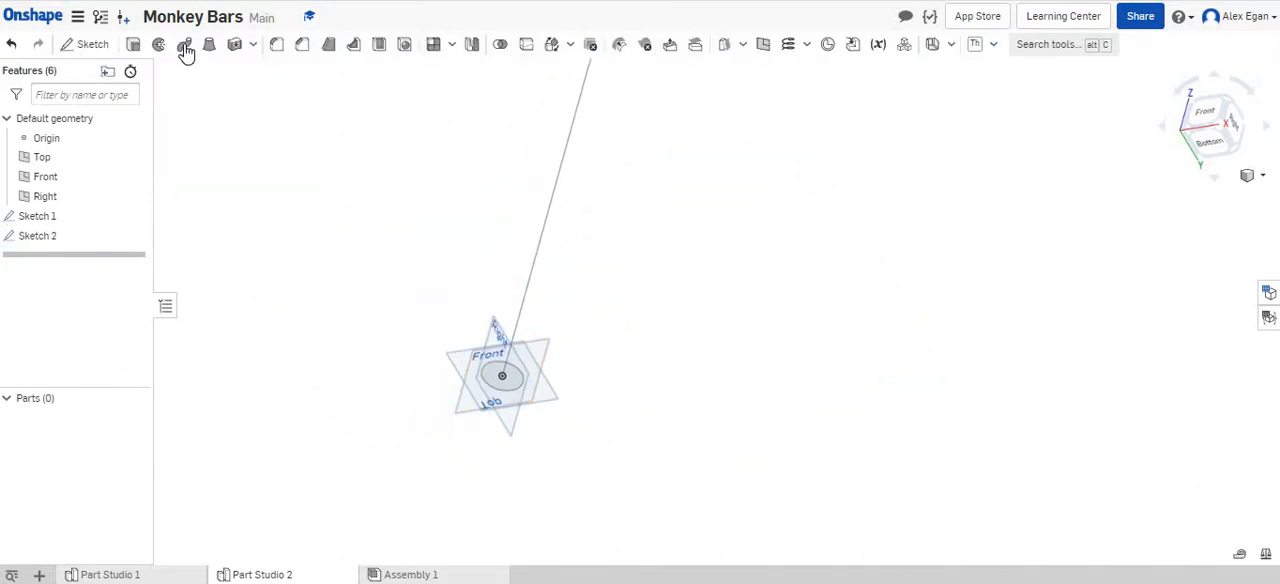
# Step: Sweep the circle profile along all Sketch 1 outline edges to form the tubular frame Sweep 1
pyautogui.click(184, 44)
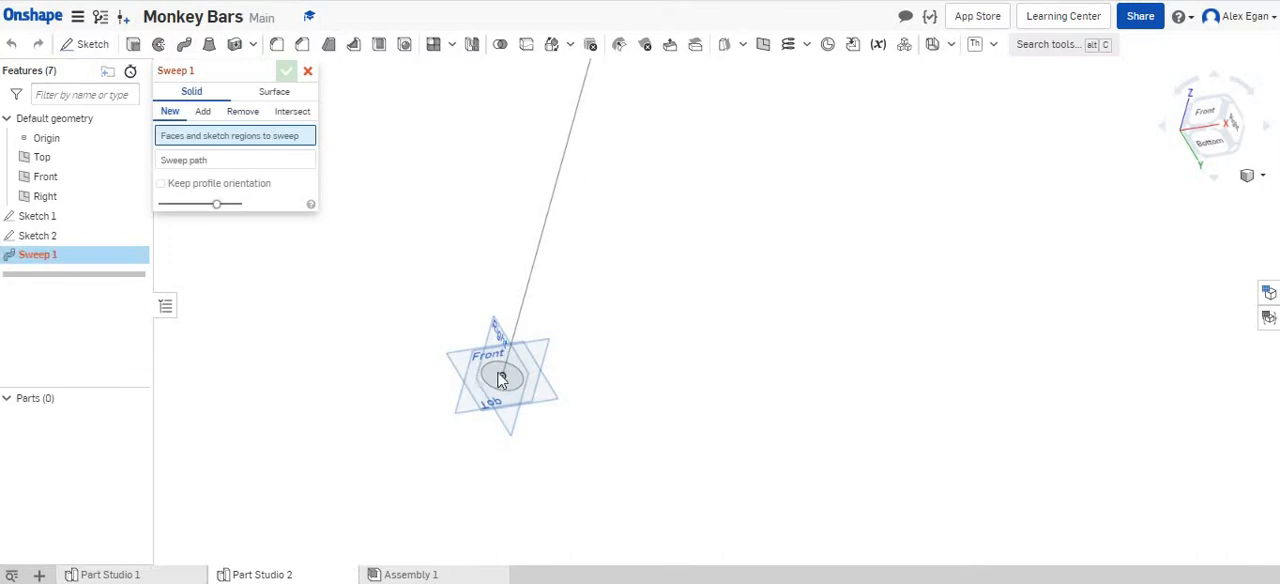
pyautogui.click(500, 378)
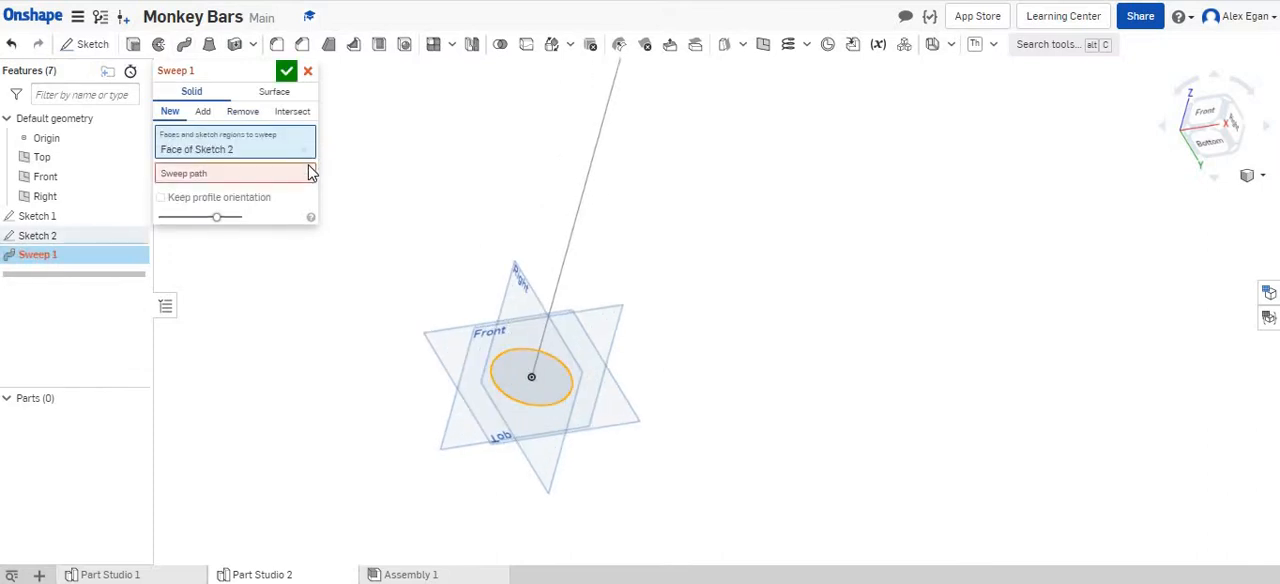
pyautogui.click(236, 172)
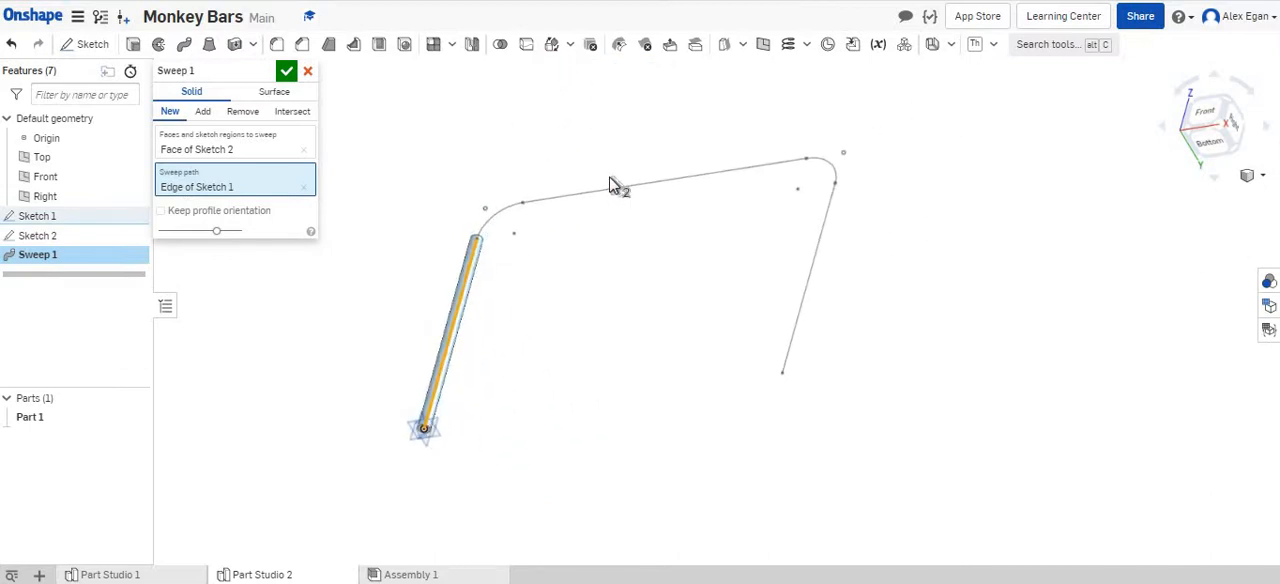
pyautogui.click(620, 190)
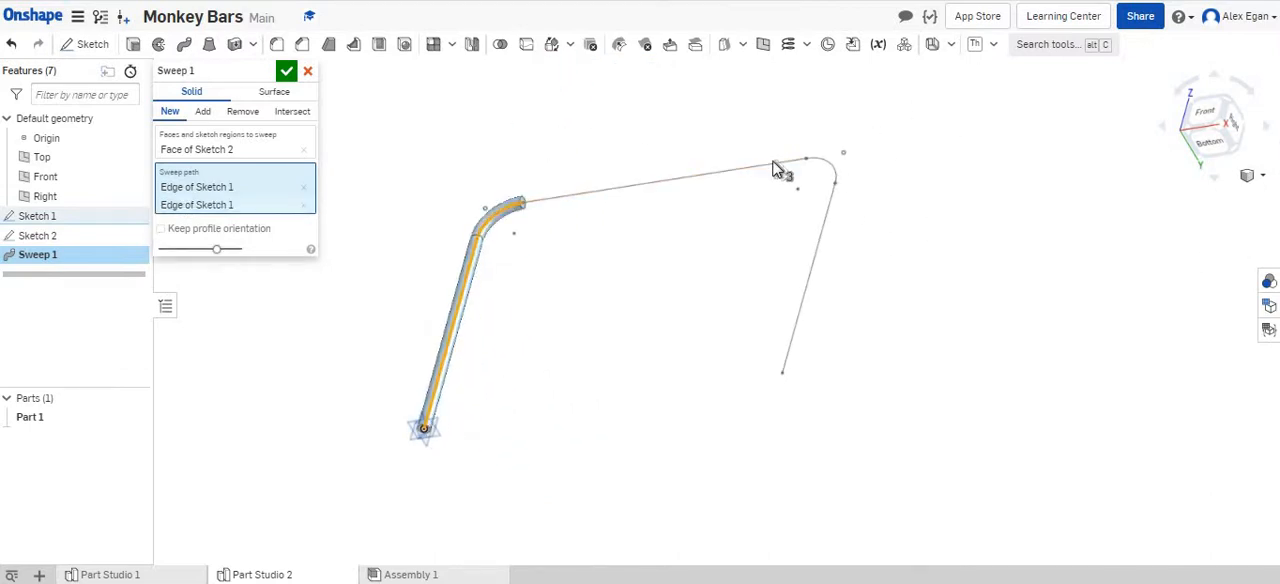
pyautogui.click(800, 160)
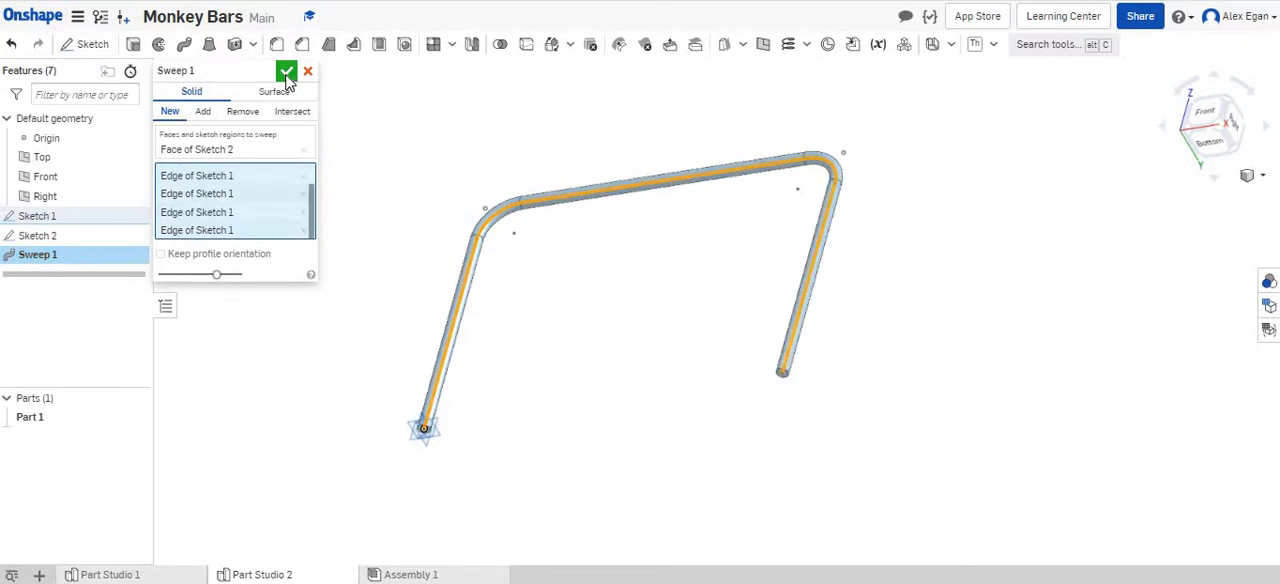
pyautogui.click(288, 72)
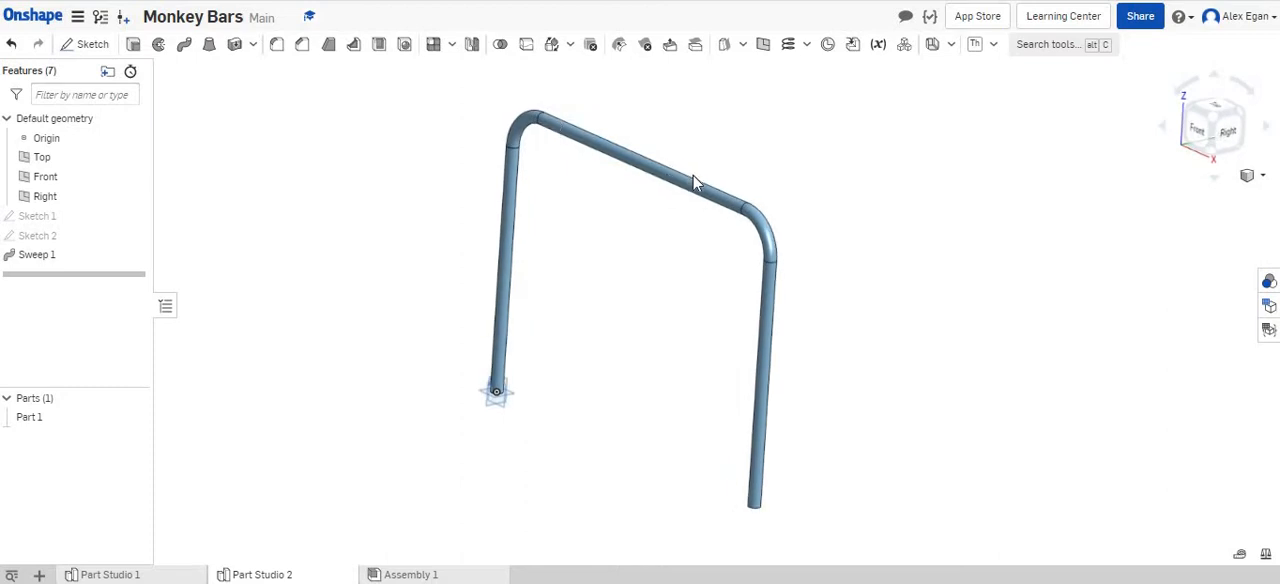
pyautogui.moveTo(434, 48)
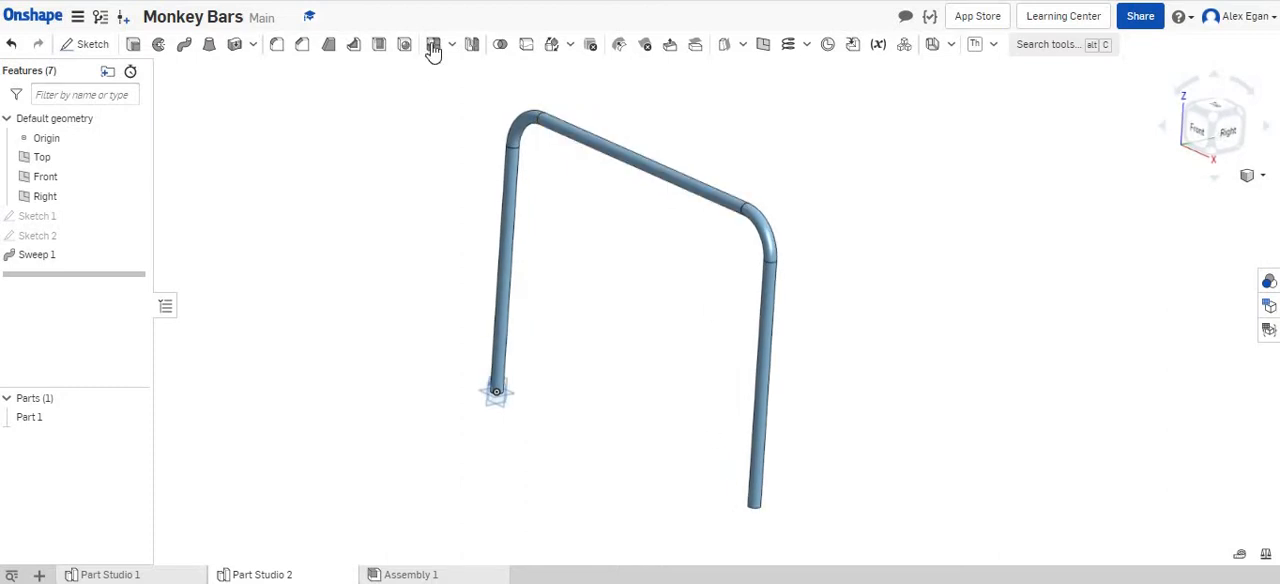
# Step: Try a linear pattern of the frame along the Right plane, then cancel the attempt
pyautogui.click(432, 44)
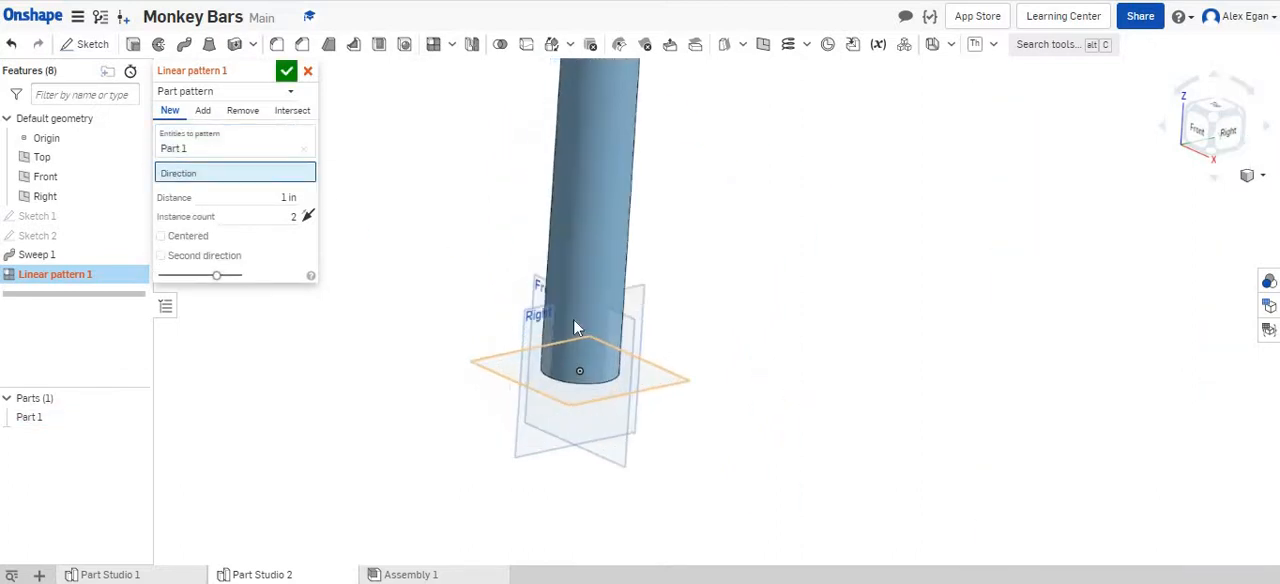
pyautogui.moveTo(576, 328); pyautogui.dragTo(544, 328)
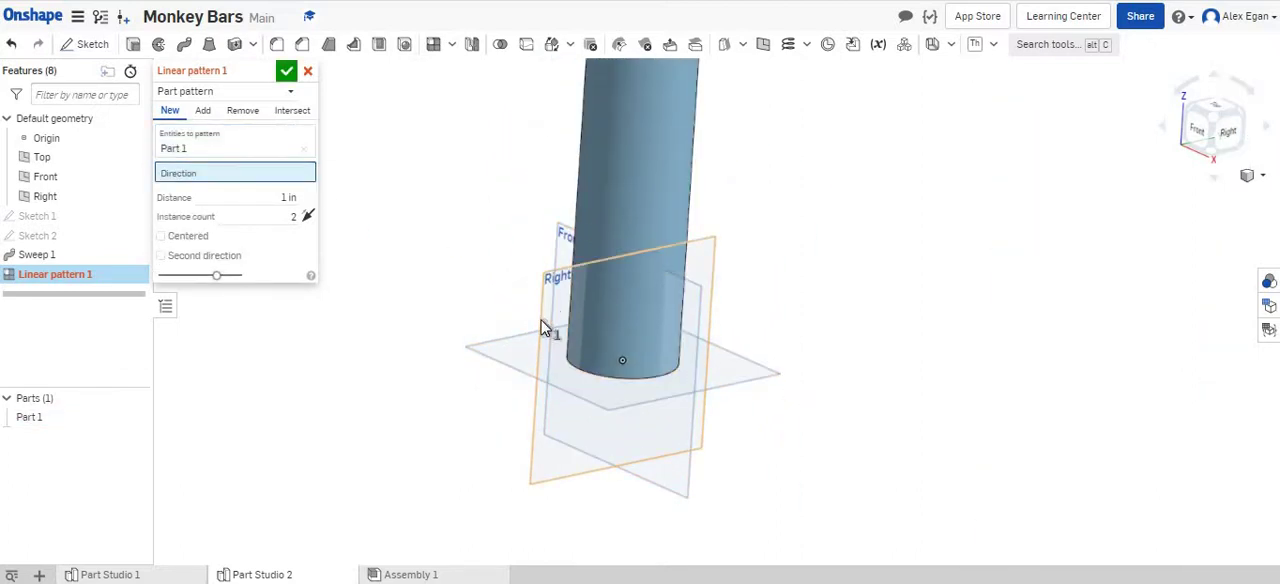
pyautogui.click(44, 196)
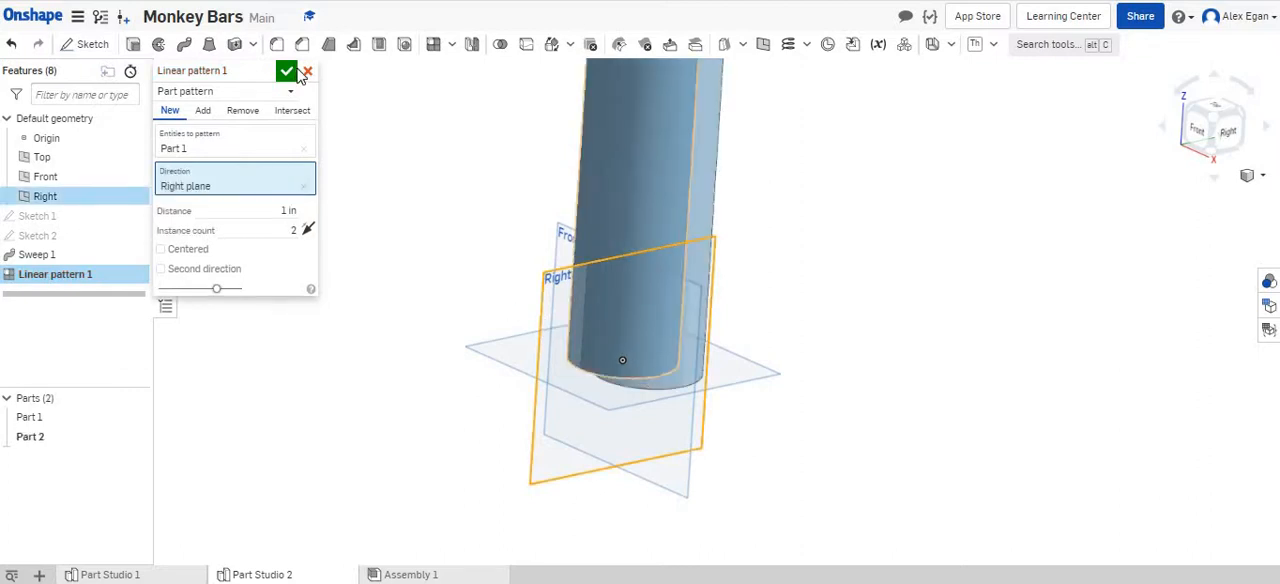
pyautogui.click(308, 72)
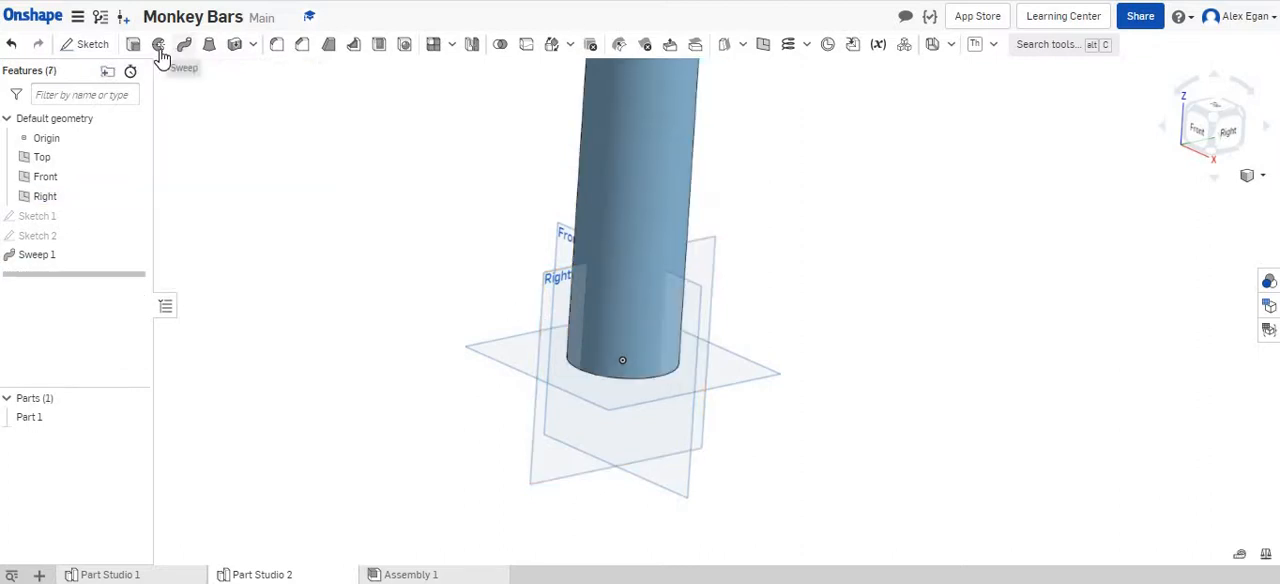
pyautogui.moveTo(290, 58)
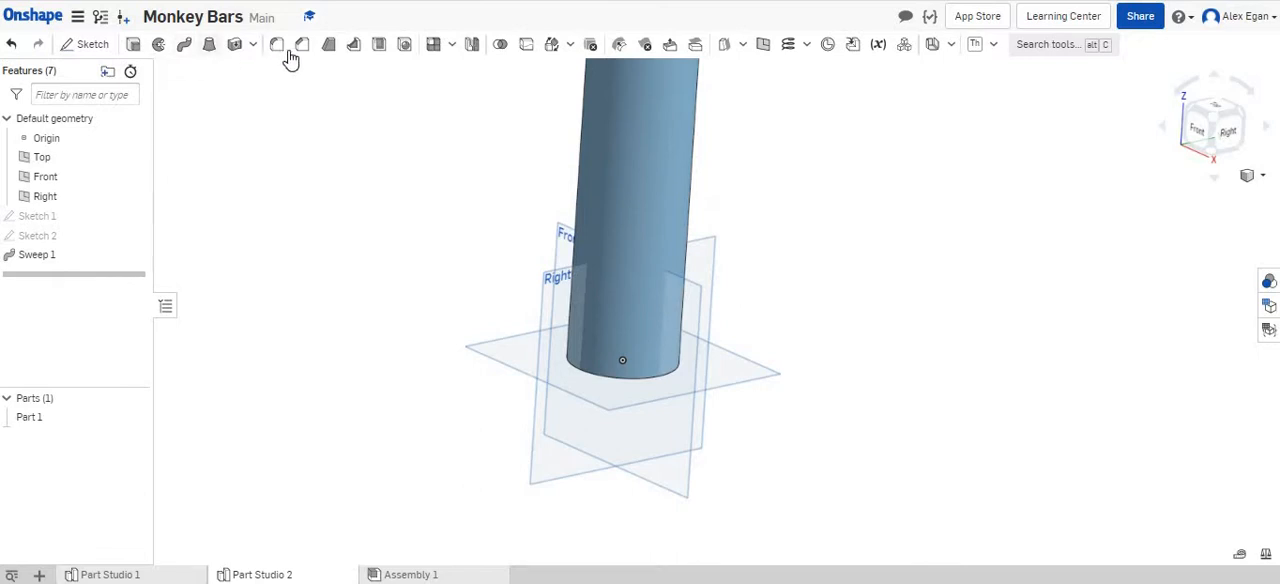
# Step: Linear-pattern Part 1 along the Front plane with count 2 to create the second frame
pyautogui.click(276, 44)
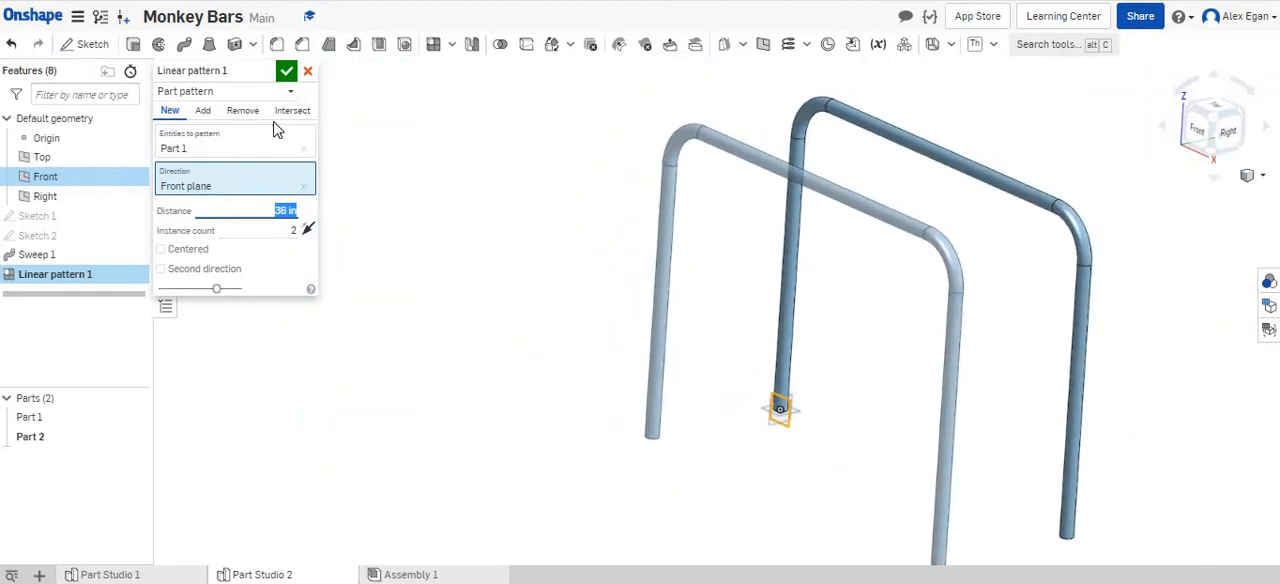
pyautogui.click(288, 70)
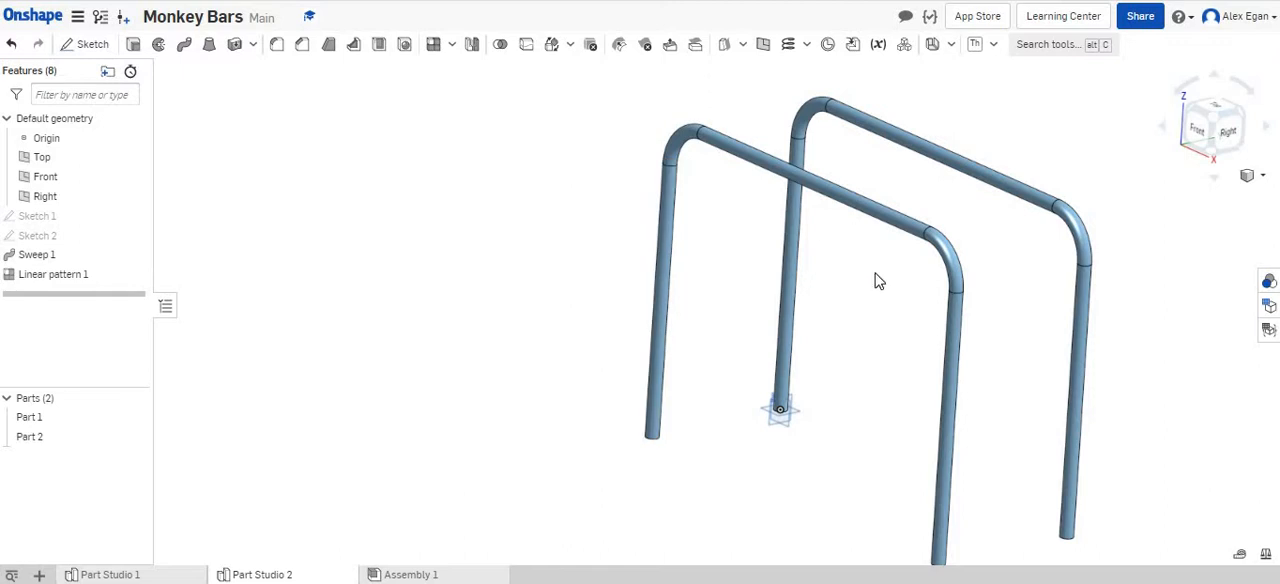
pyautogui.moveTo(564, 234)
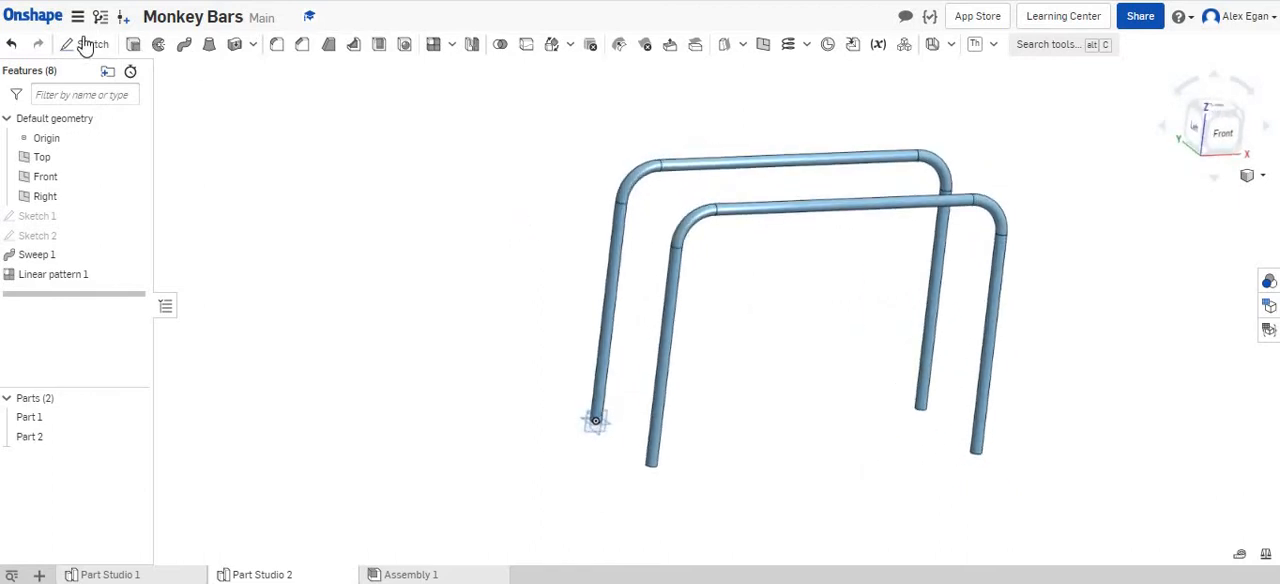
# Step: Begin Sketch 3 on the Front plane facing the first frame
pyautogui.click(84, 44)
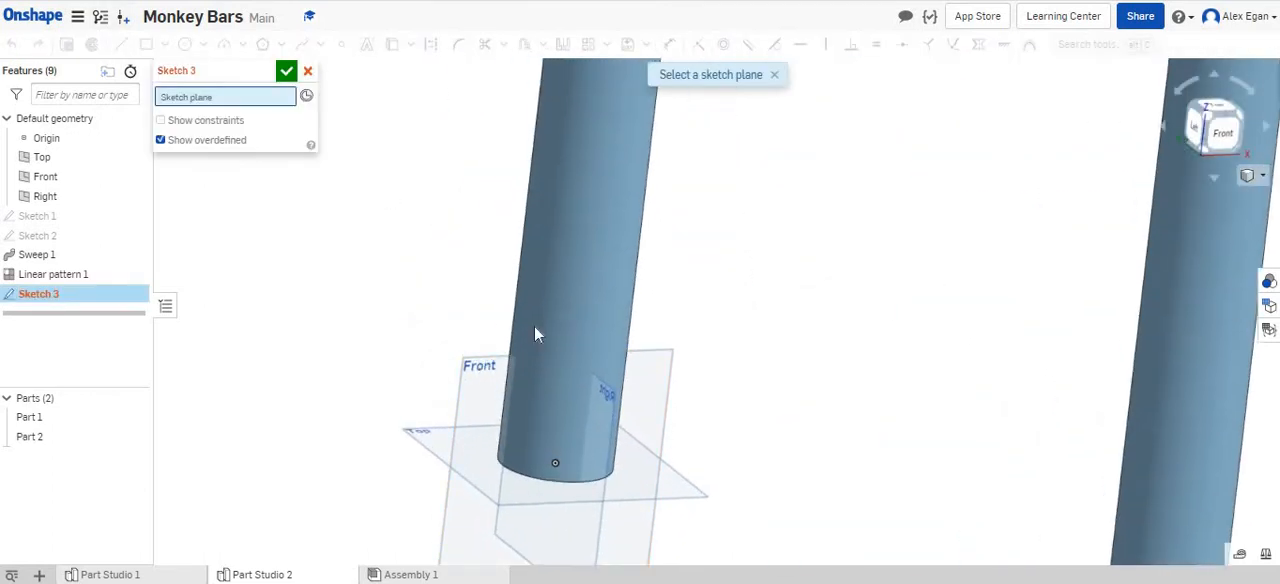
pyautogui.click(44, 176)
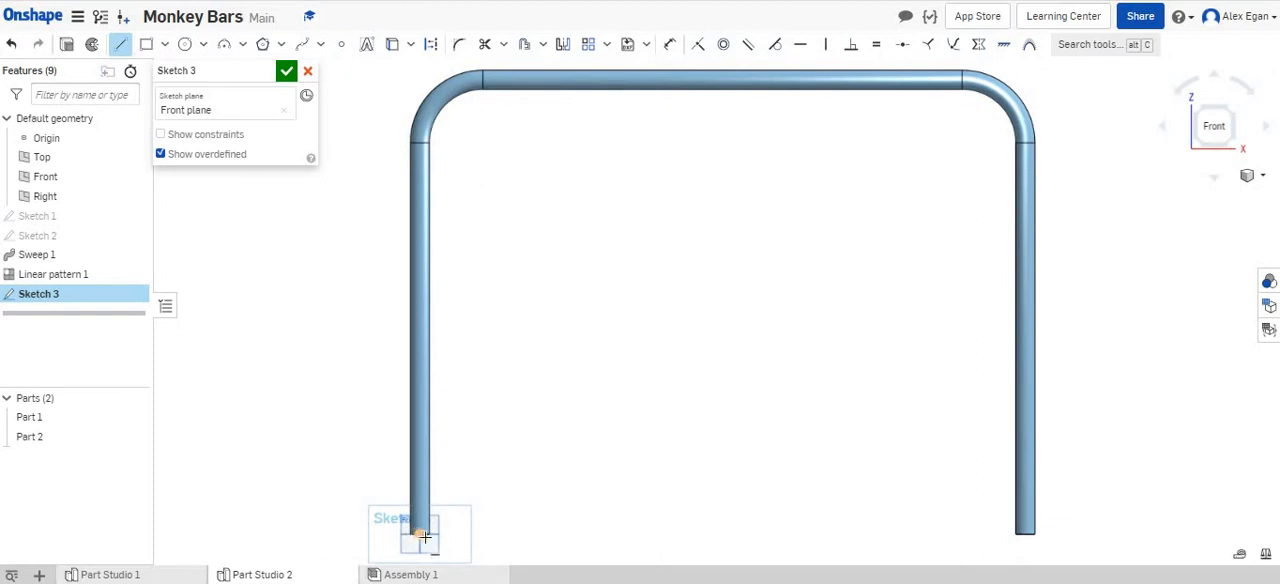
pyautogui.moveTo(460, 188)
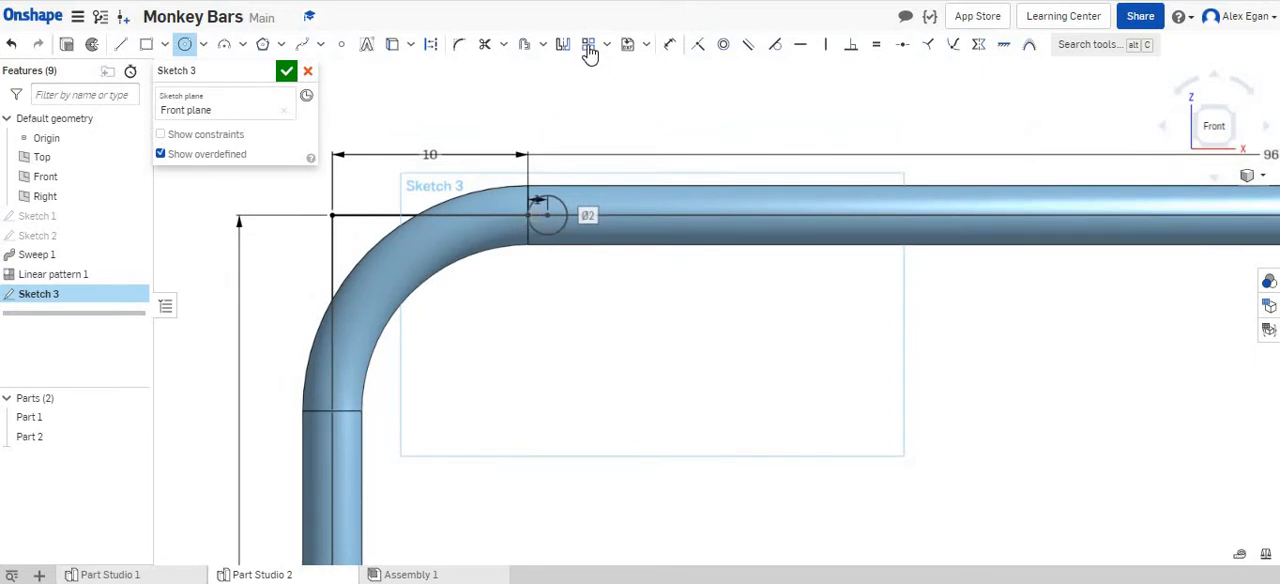
# Step: Linear-pattern the rail circle into six copies spread along the top rail and finish Sketch 3
pyautogui.click(588, 44)
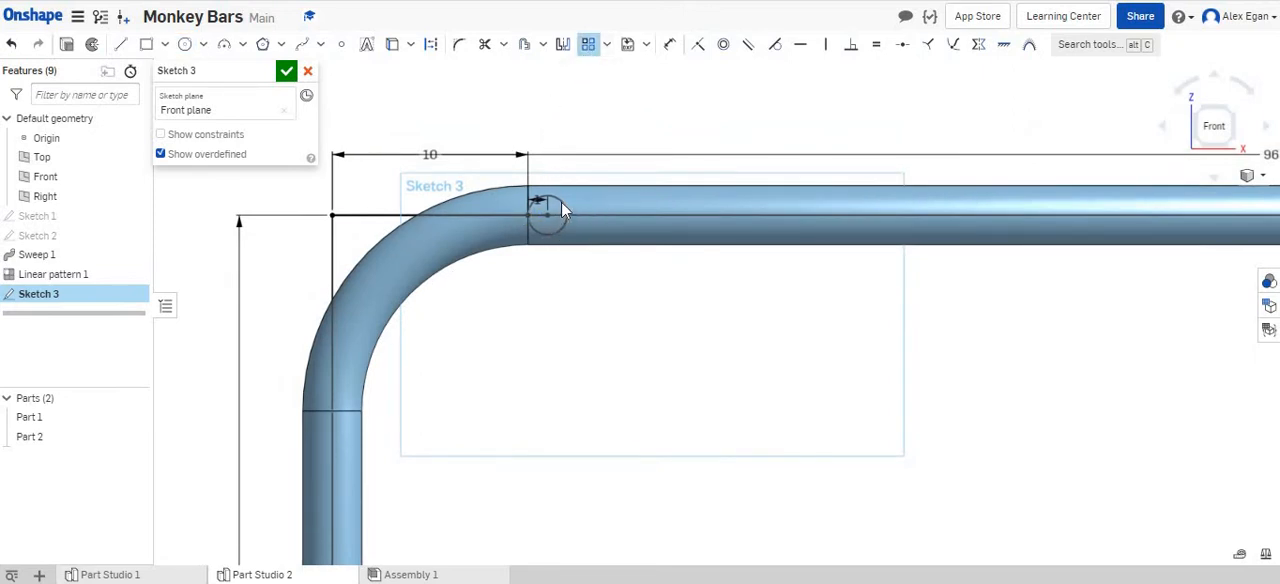
pyautogui.click(548, 212)
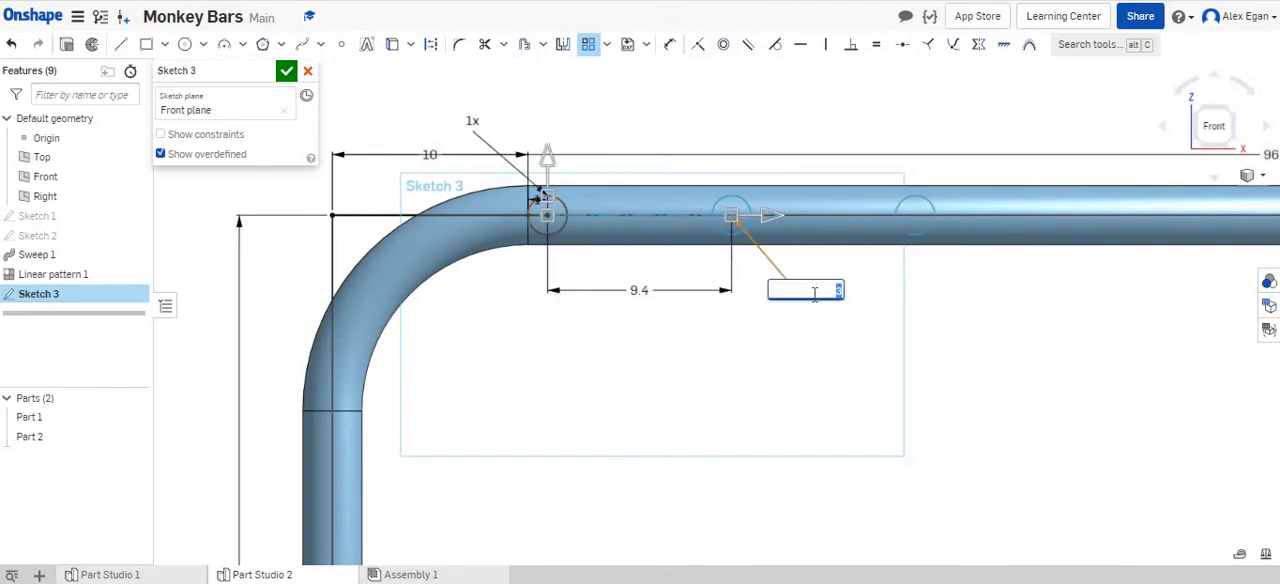
pyautogui.write('65')
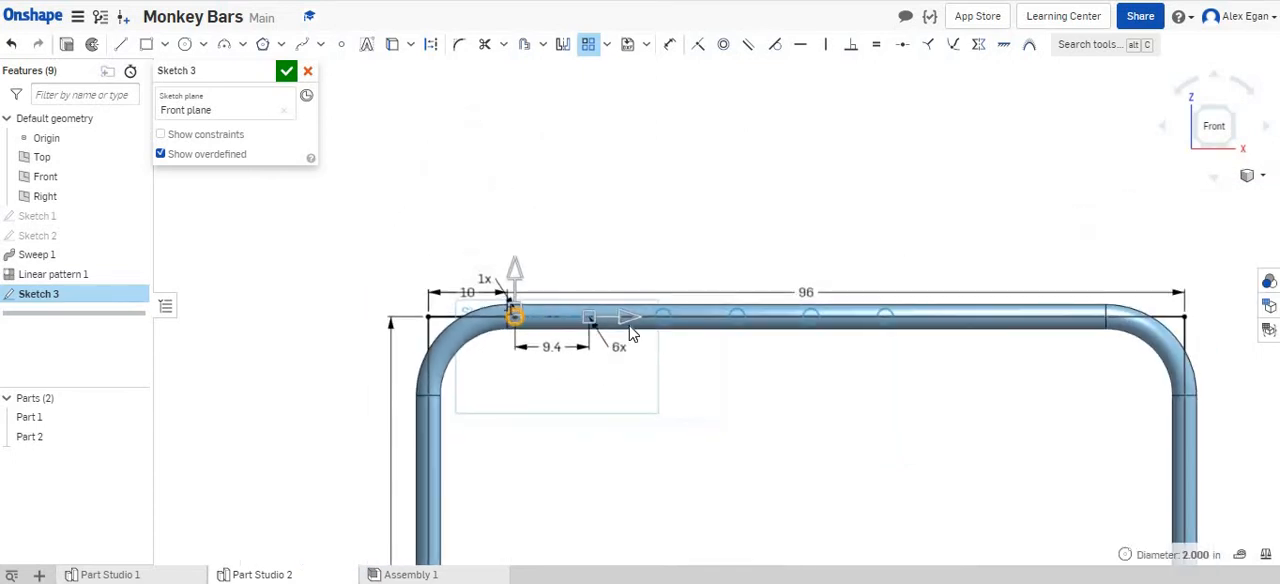
pyautogui.moveTo(624, 318); pyautogui.dragTo(656, 318)
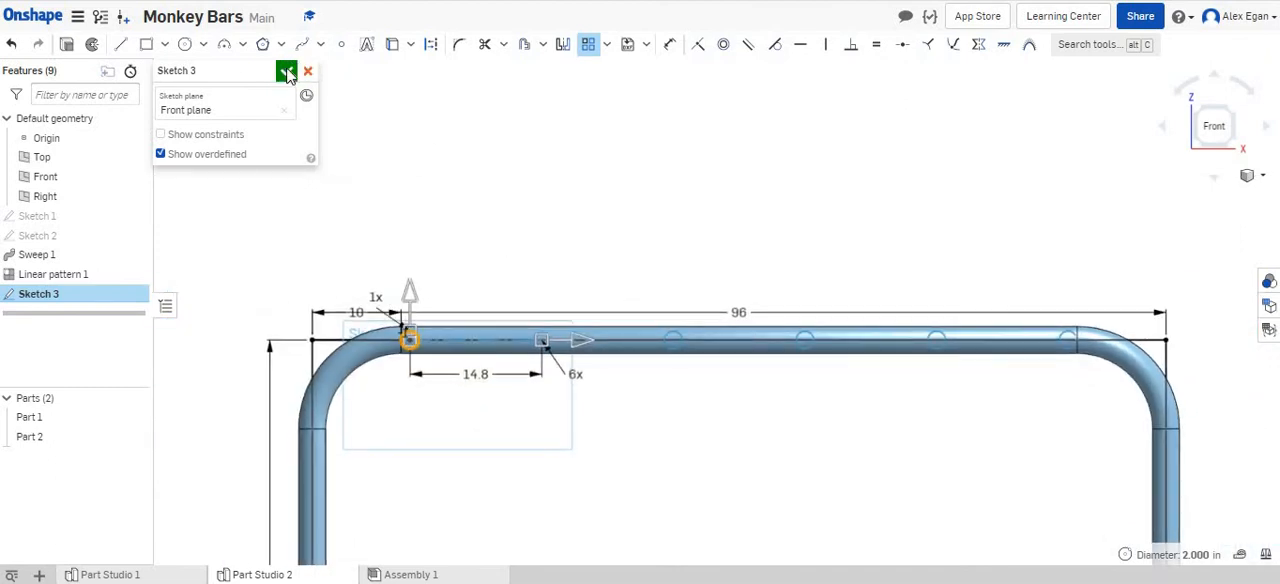
pyautogui.click(288, 72)
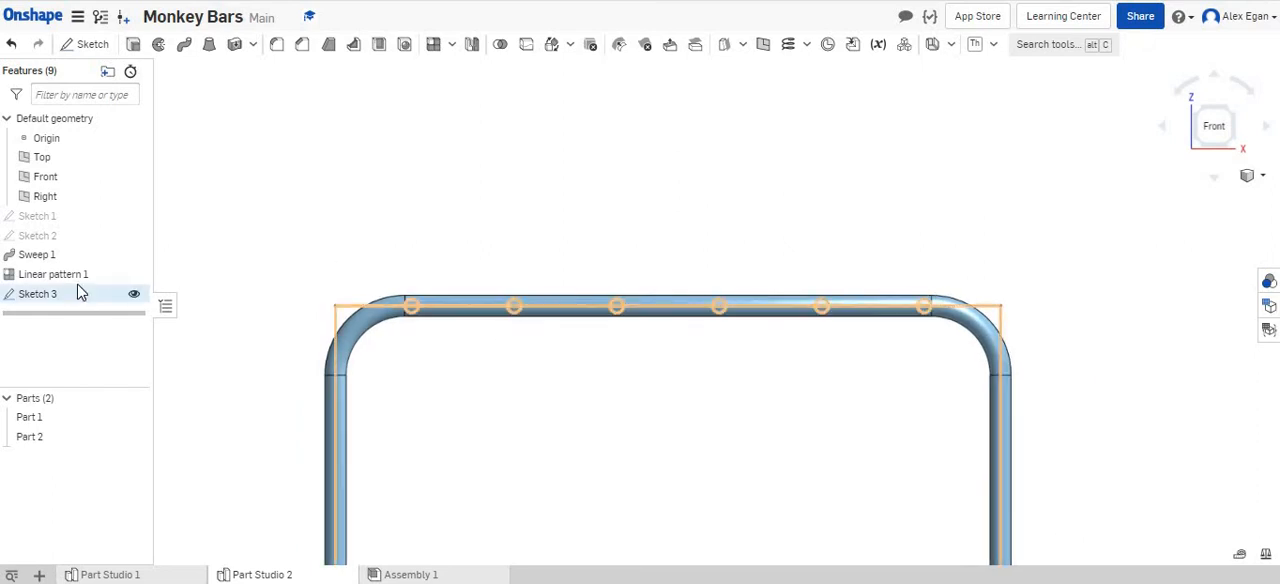
# Step: Reopen Sketch 3 and draw Ø2 rung circles low on the legs, dimensioned 12 above the leg ends
pyautogui.doubleClick(38, 292)
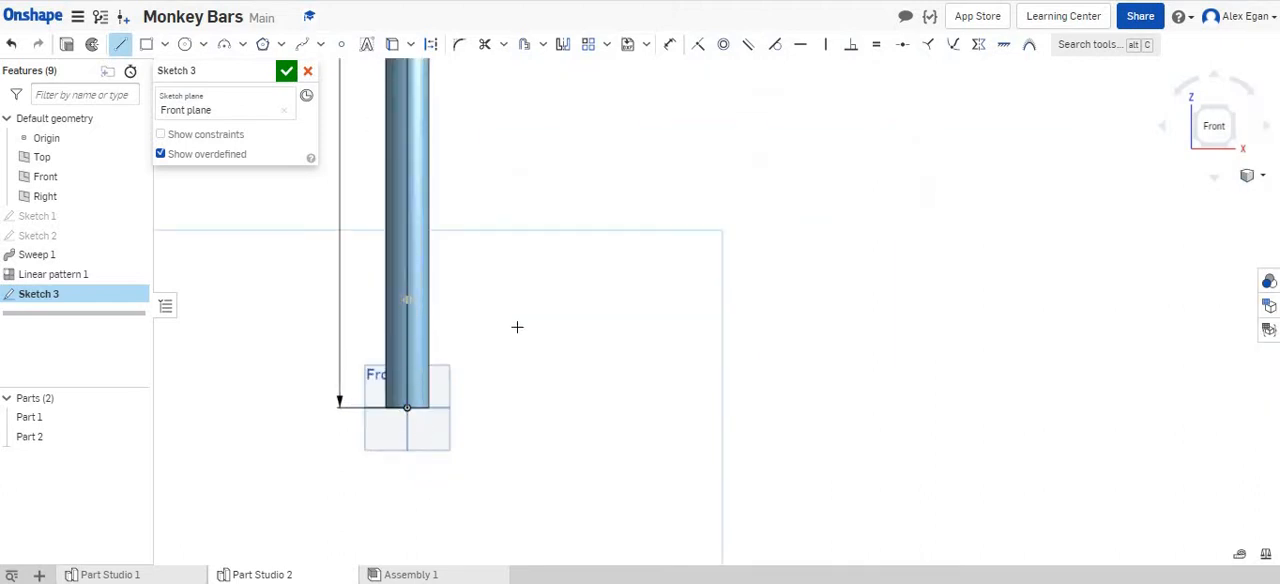
pyautogui.click(118, 48)
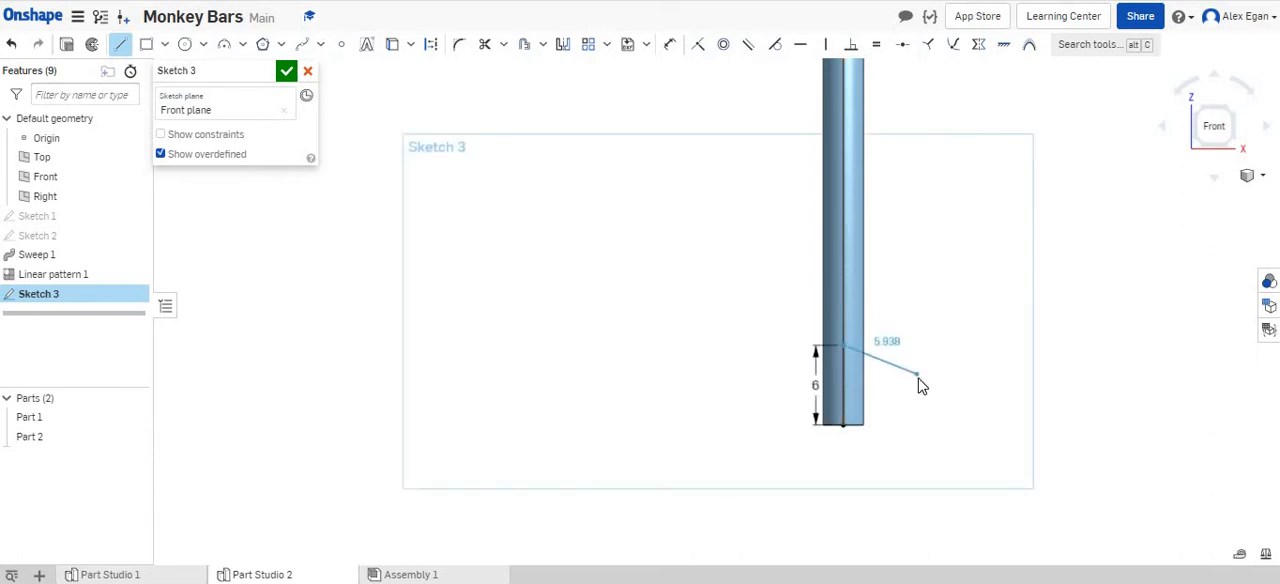
pyautogui.click(184, 44)
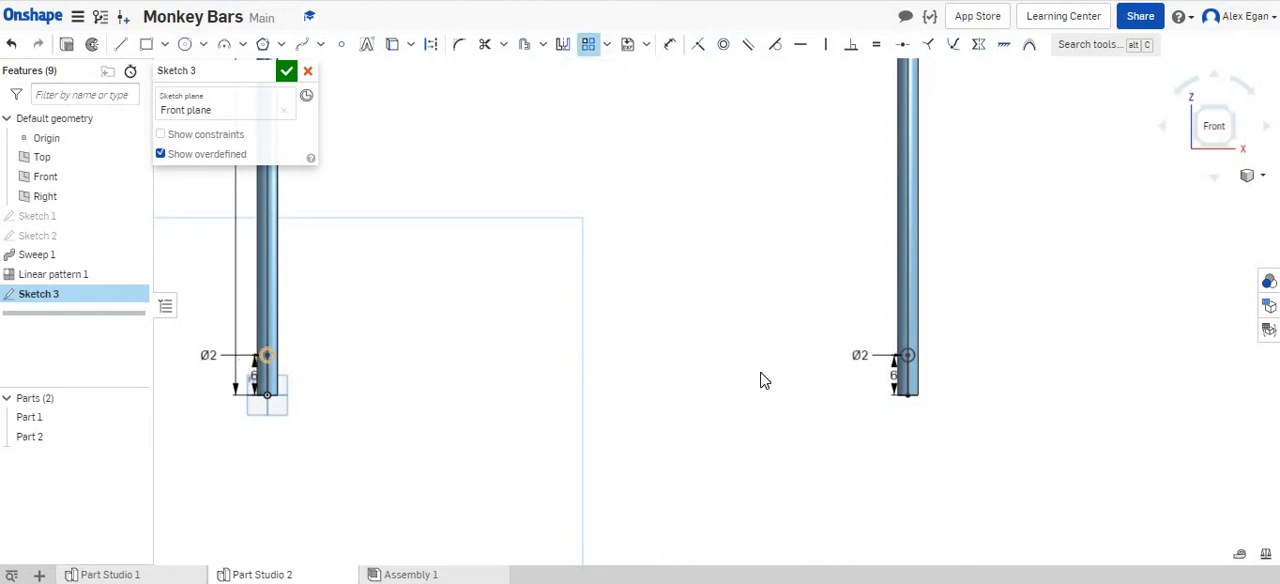
# Step: Repeat the rung circles three times at 12 spacing and finish the sketch
pyautogui.click(268, 356)
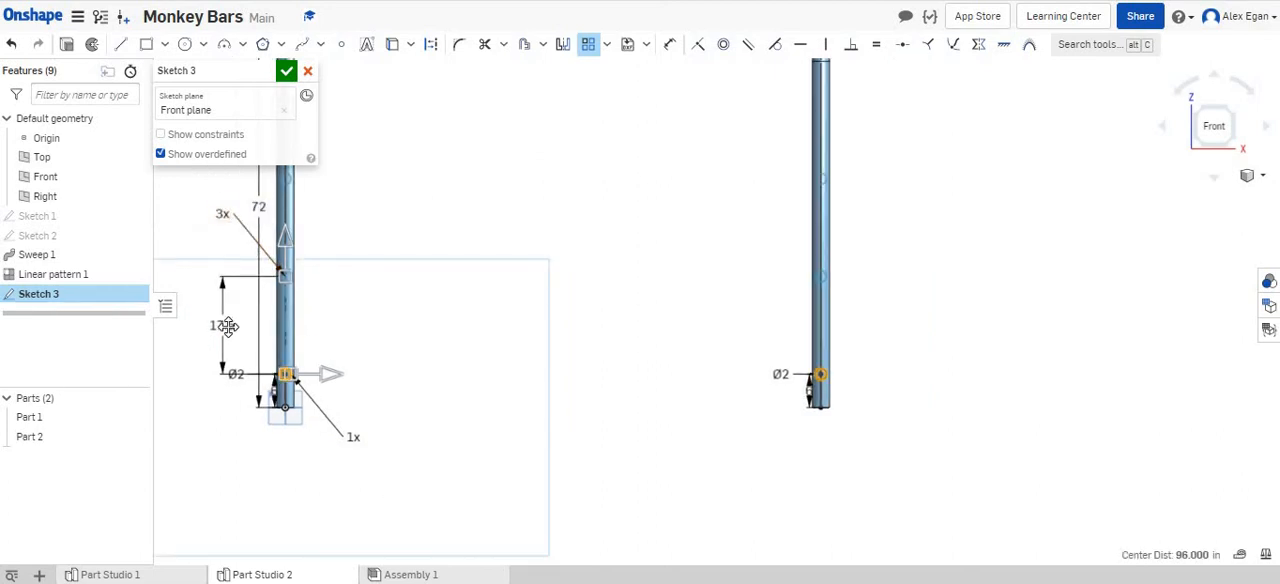
pyautogui.doubleClick(236, 326)
pyautogui.write('12')
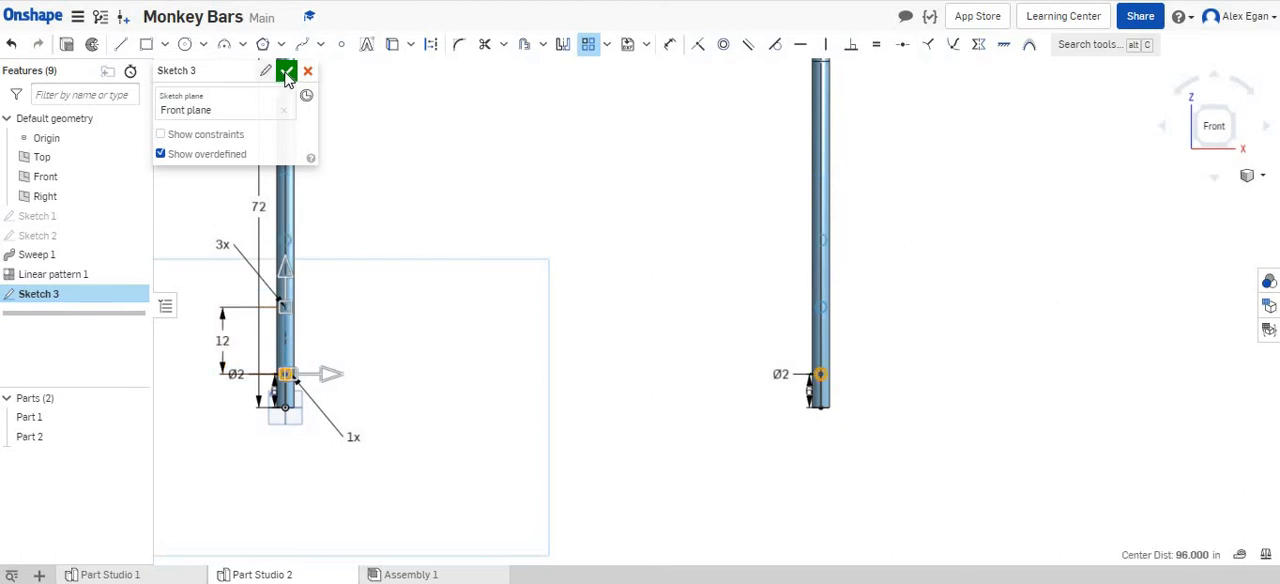
pyautogui.click(286, 72)
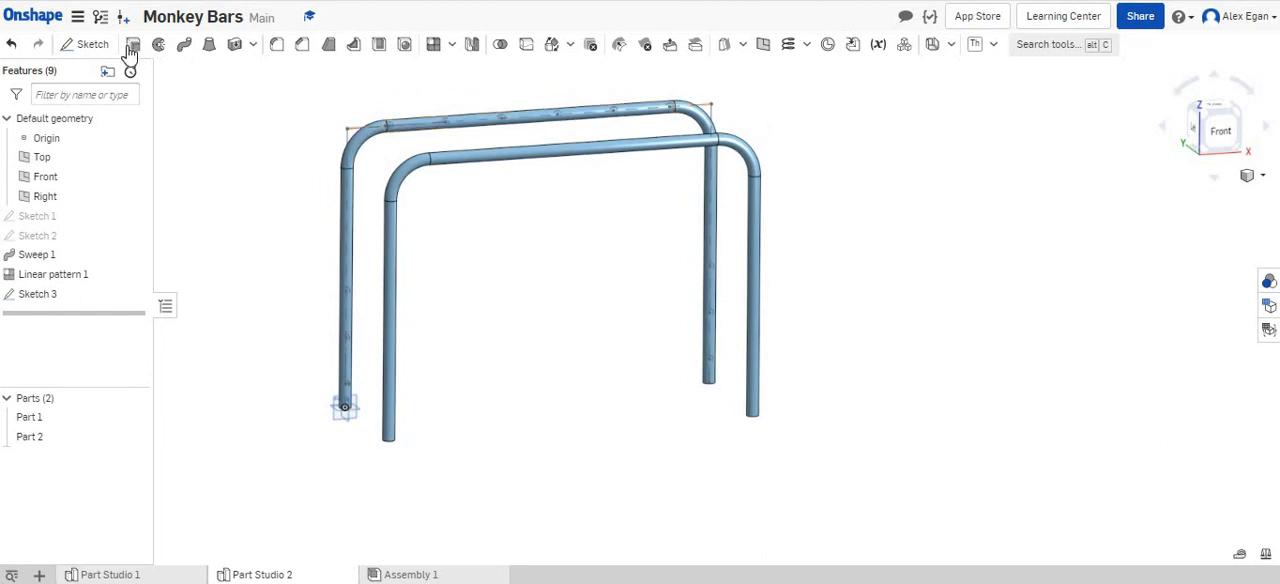
# Step: Extrude all Sketch 3 circles across to the other frame, forming six top bars and two three-rung ladders
pyautogui.click(132, 44)
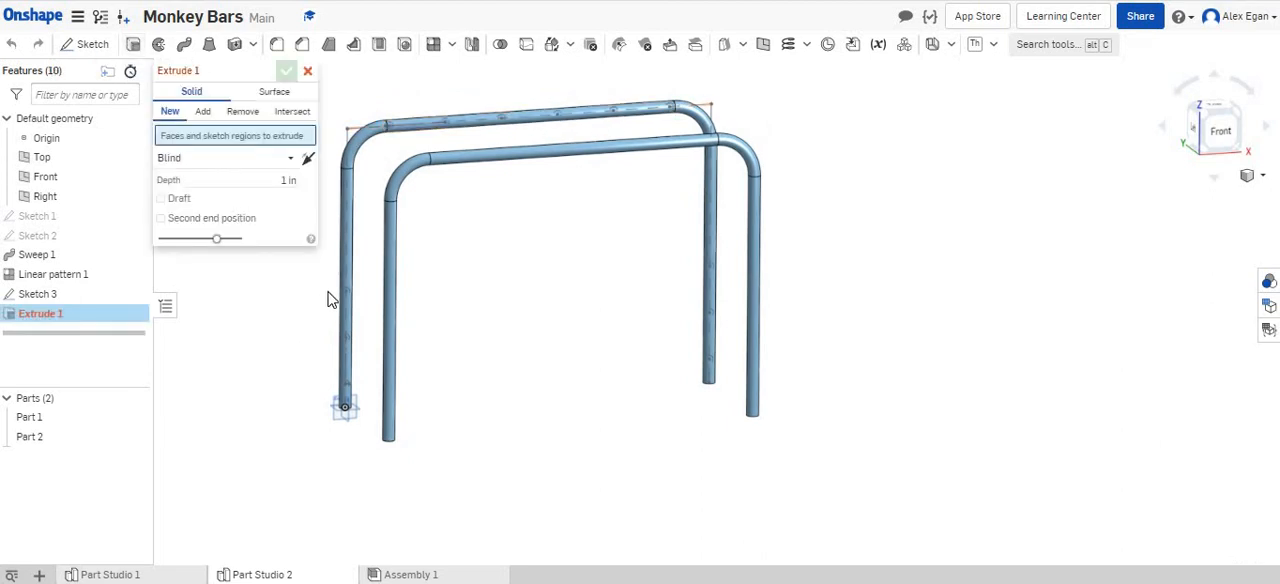
pyautogui.click(344, 340)
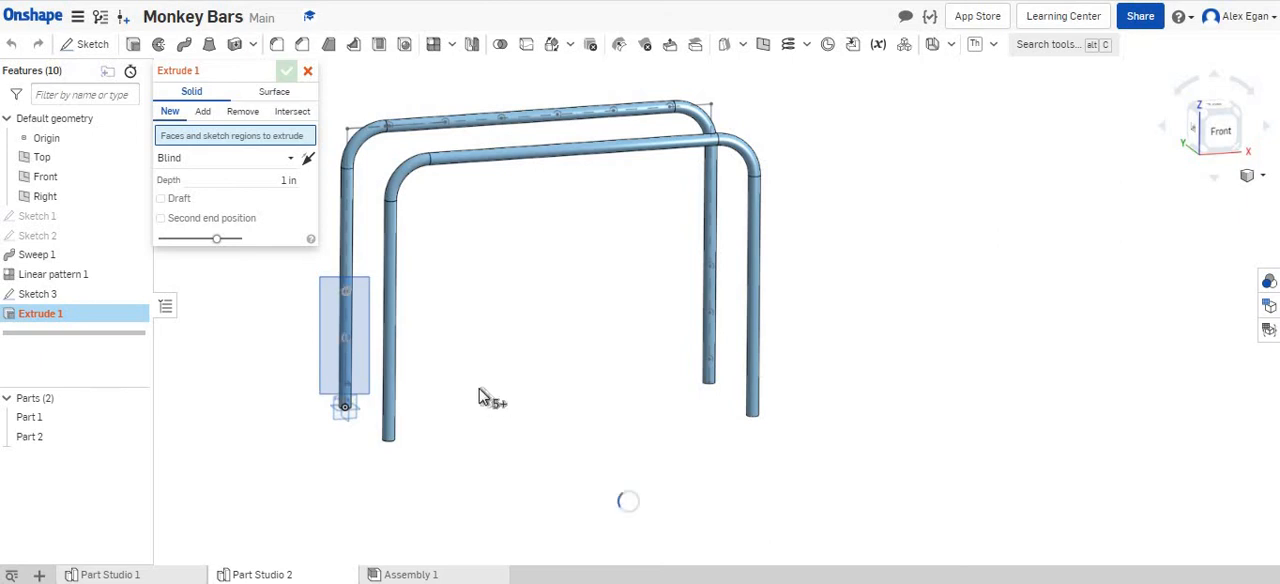
pyautogui.click(204, 112)
pyautogui.write('36')
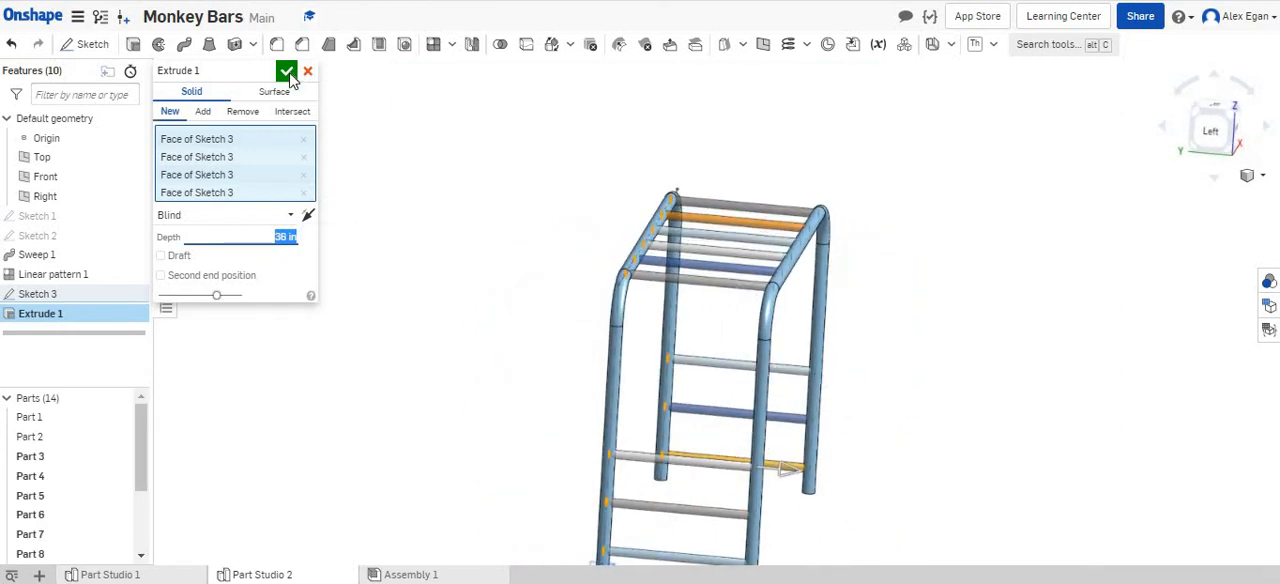
pyautogui.click(288, 72)
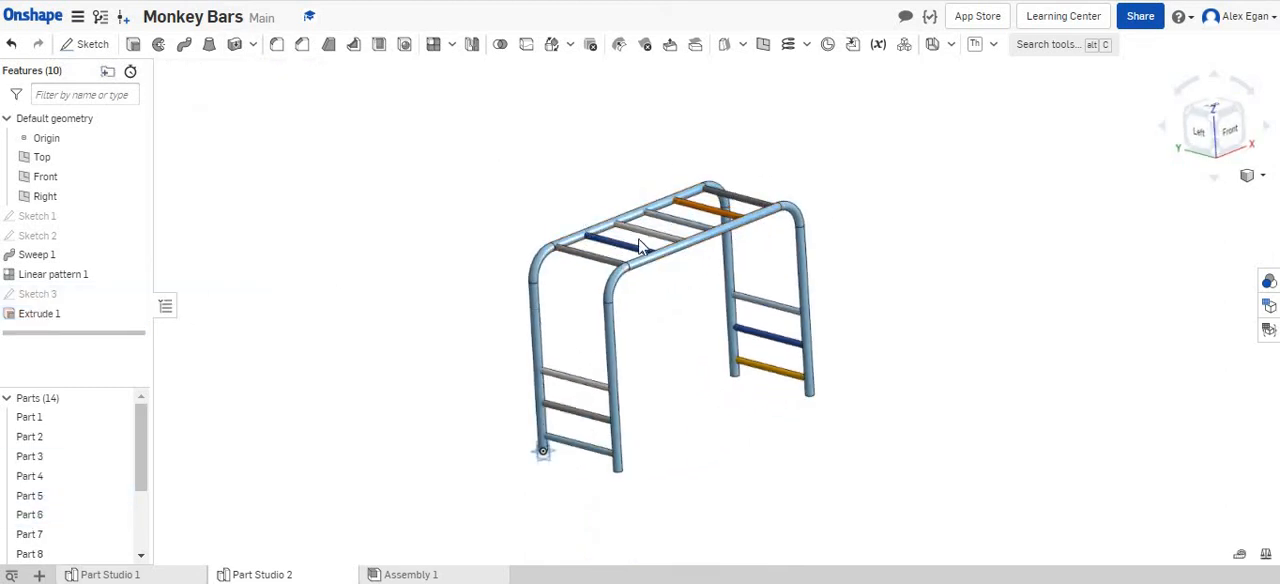
pyautogui.moveTo(886, 480)
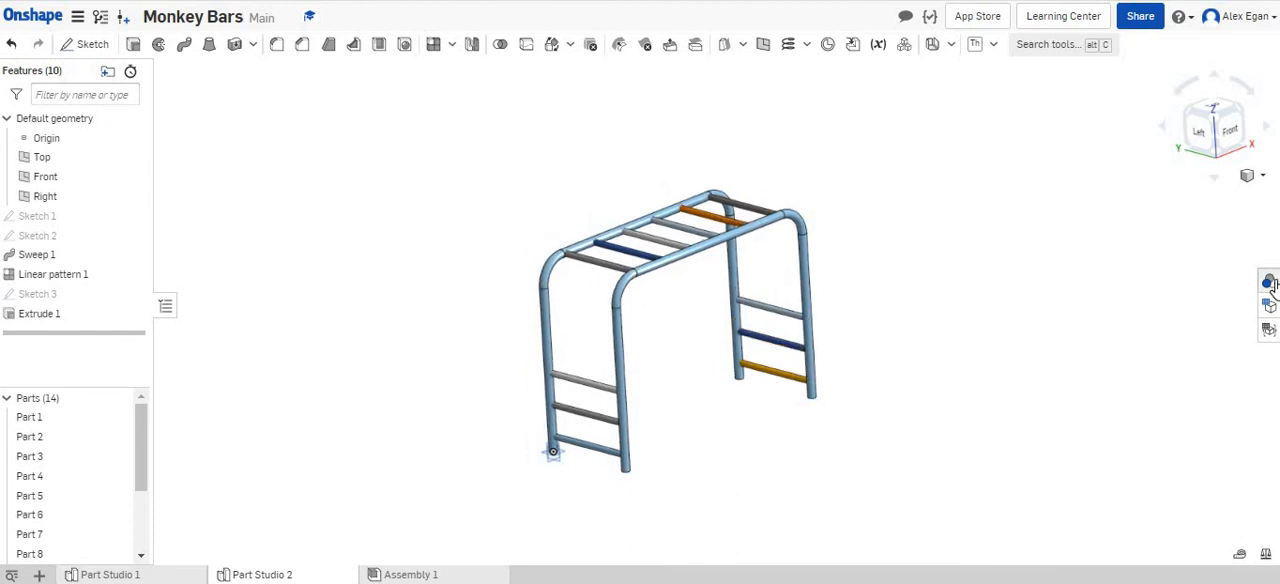
# Step: Apply a blue Face appearance to every face of all 14 monkey-bar parts
pyautogui.click(1268, 284)
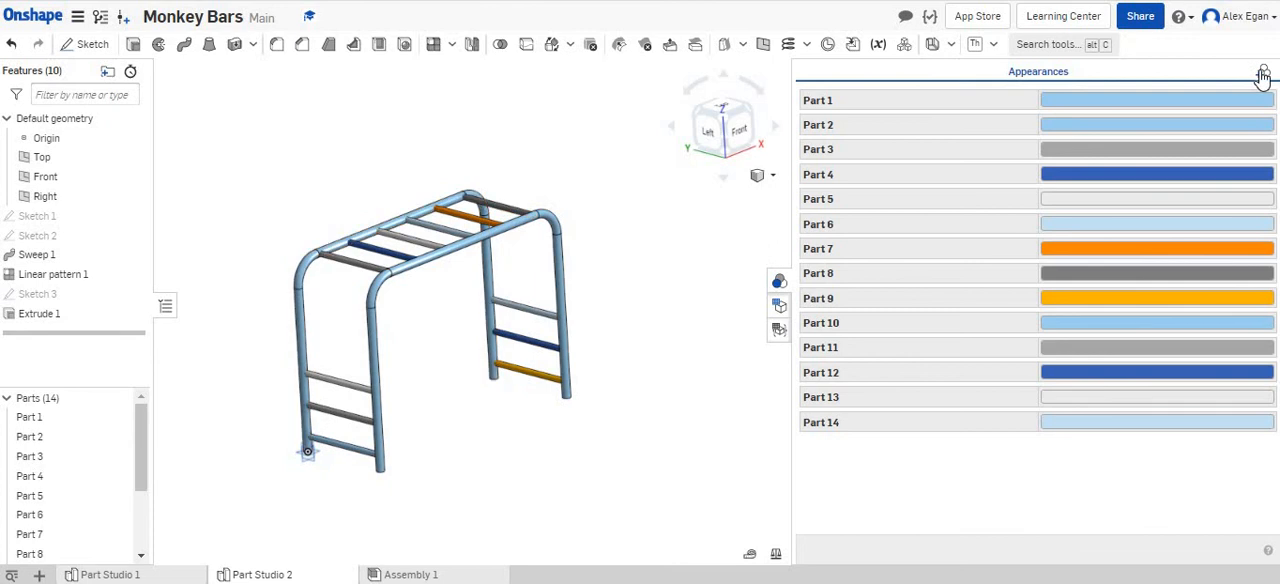
pyautogui.click(1264, 72)
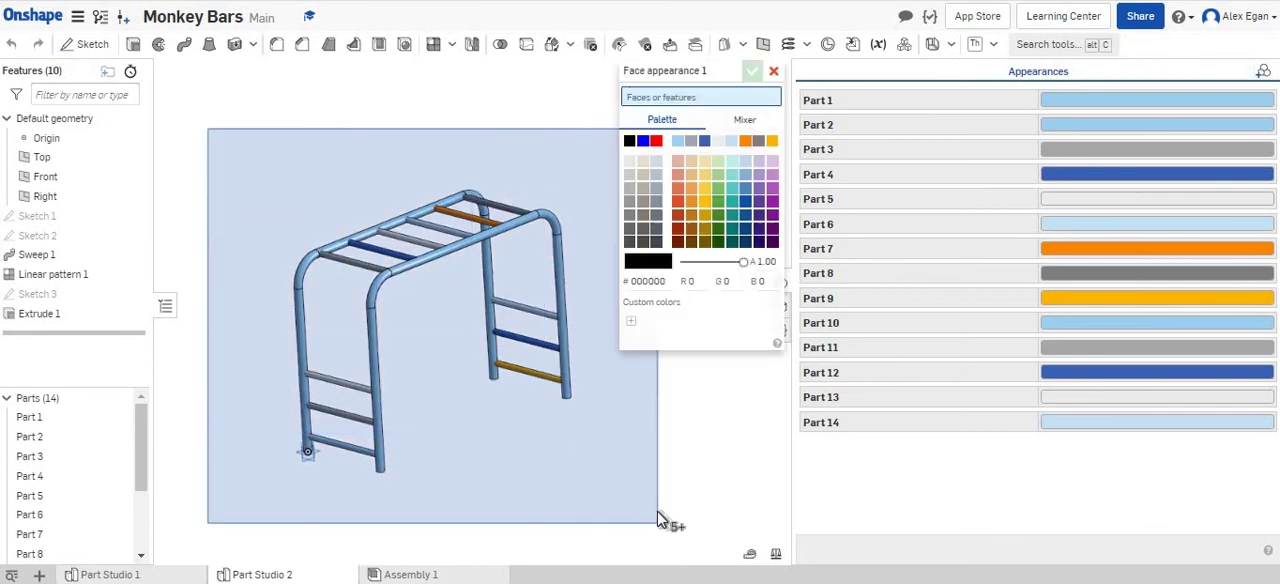
pyautogui.click(756, 280)
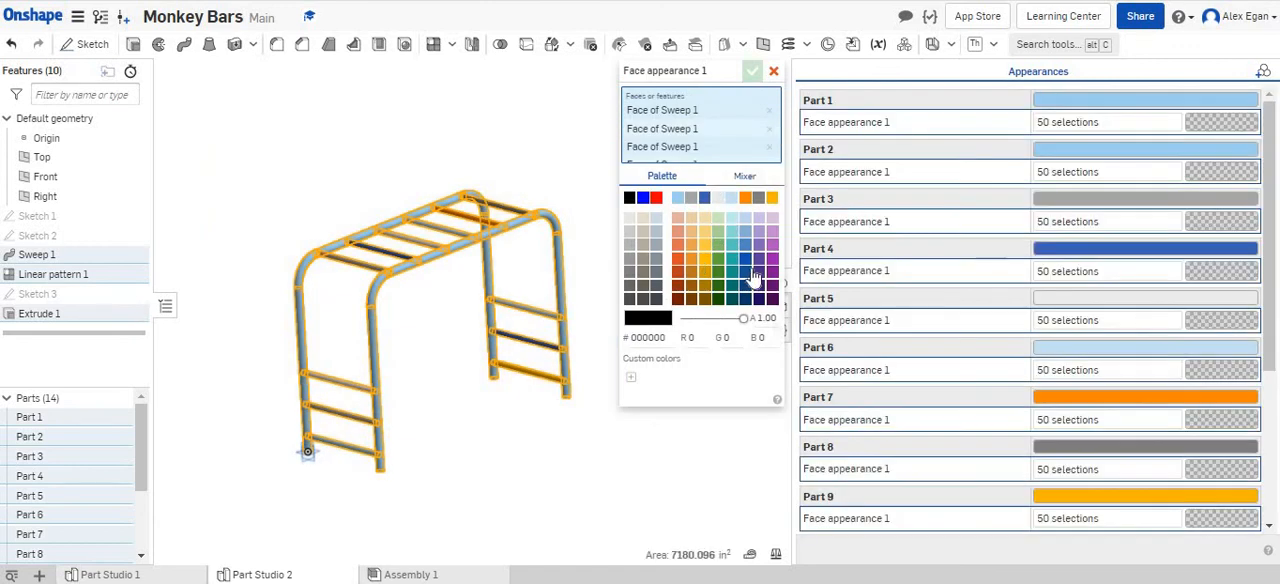
pyautogui.click(744, 244)
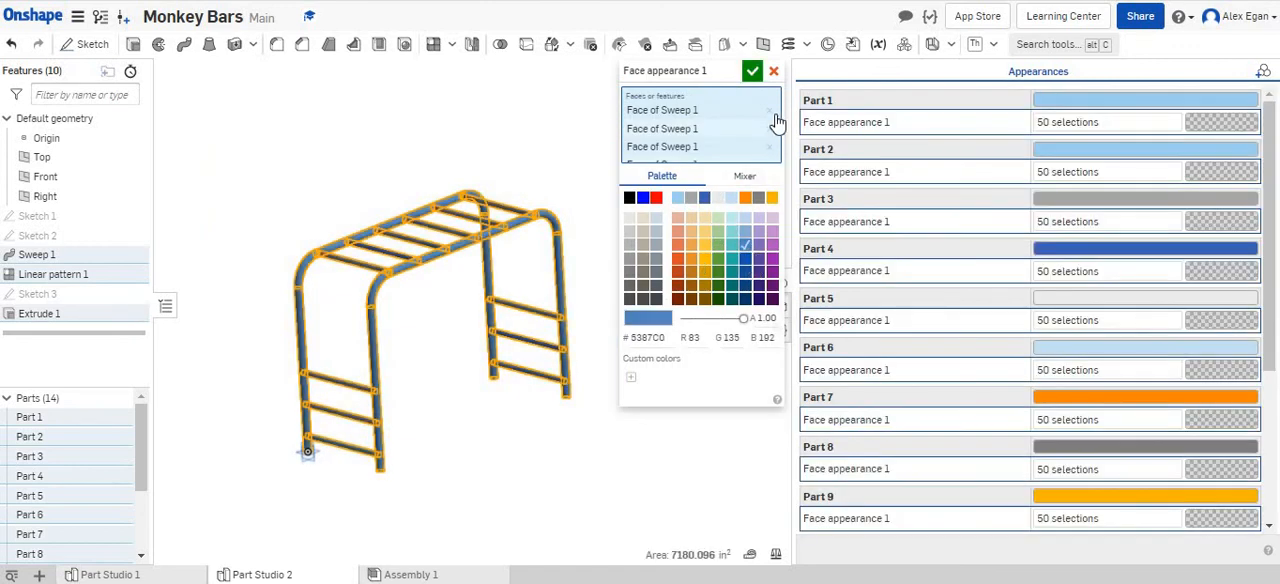
pyautogui.click(752, 70)
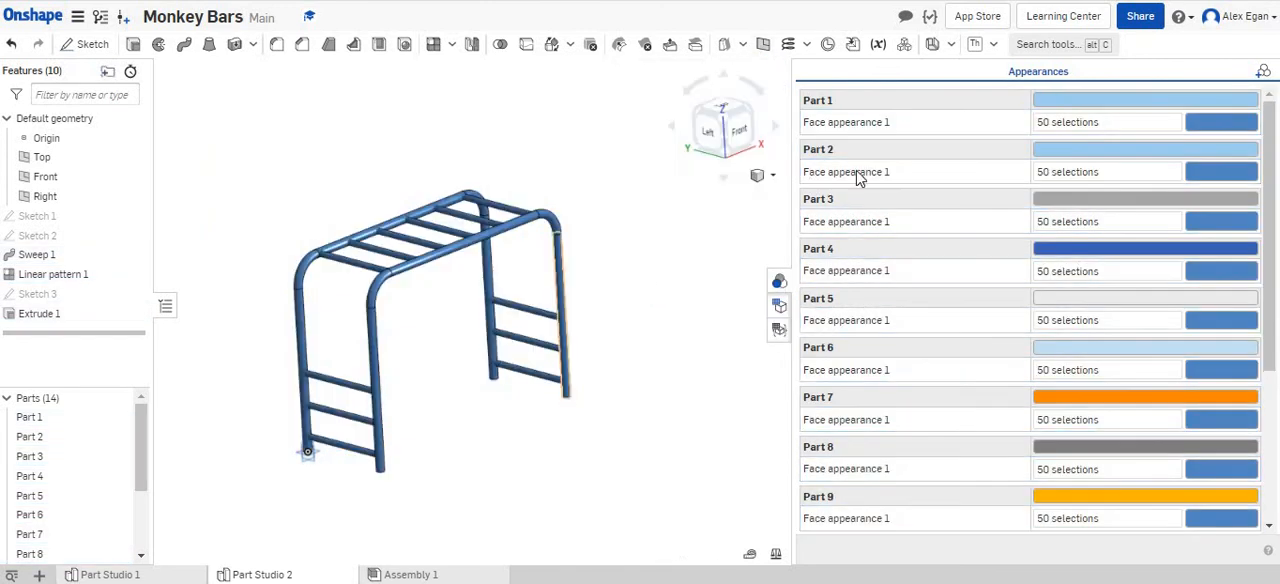